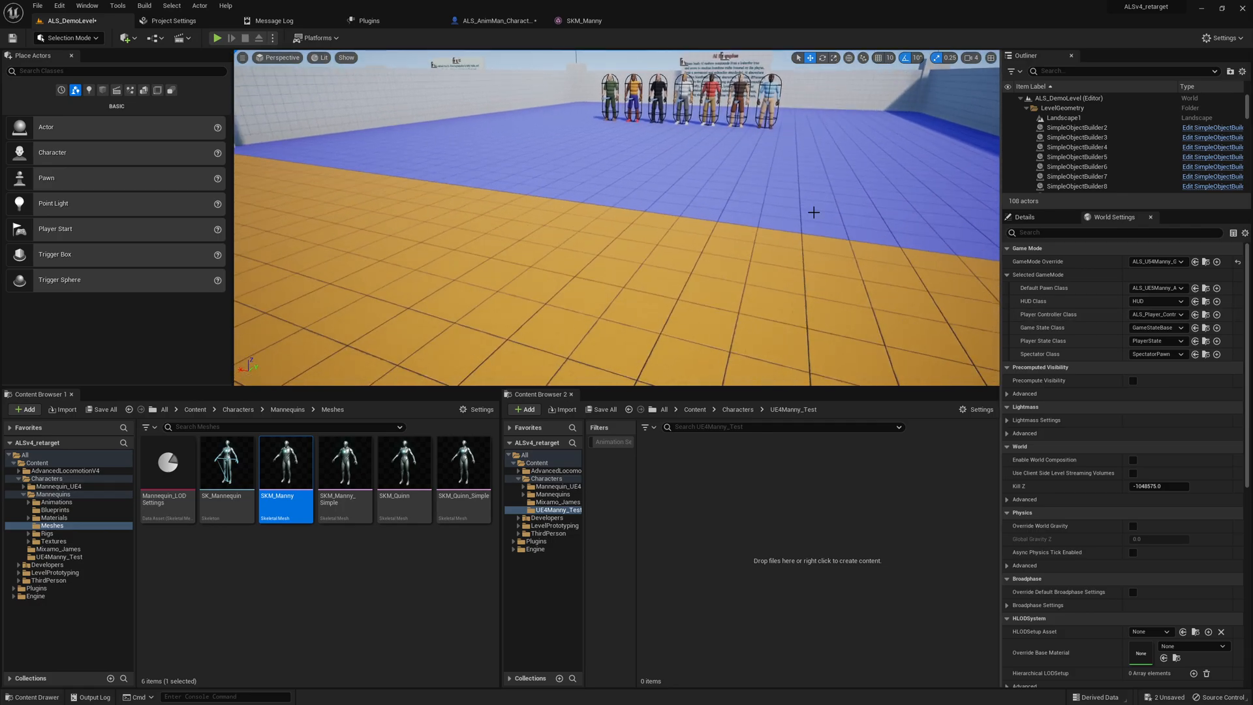
Play the level so the Accessed None errors from Set/Reset Colors appear in the log.
{"action": "left_click", "coordinate": [218, 38]}
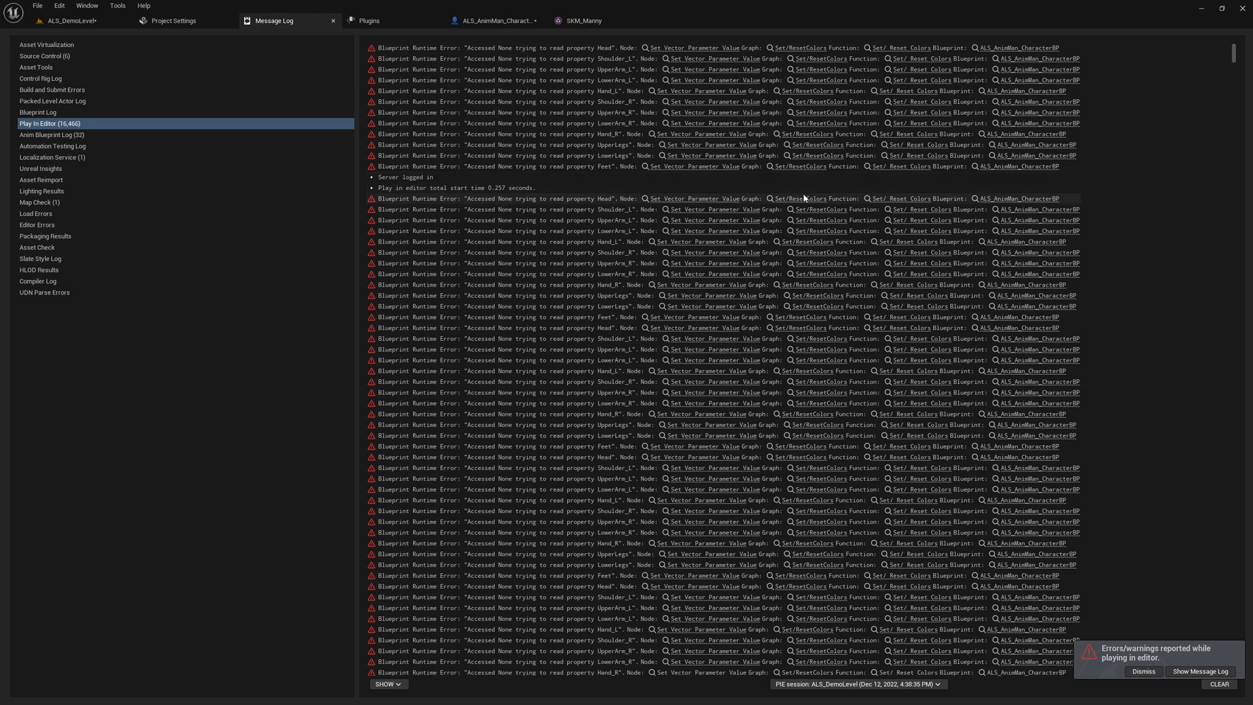
Follow the failing node's body-part variable references into the Set Dynamic Materials graph.
{"action": "left_click", "coordinate": [495, 20]}
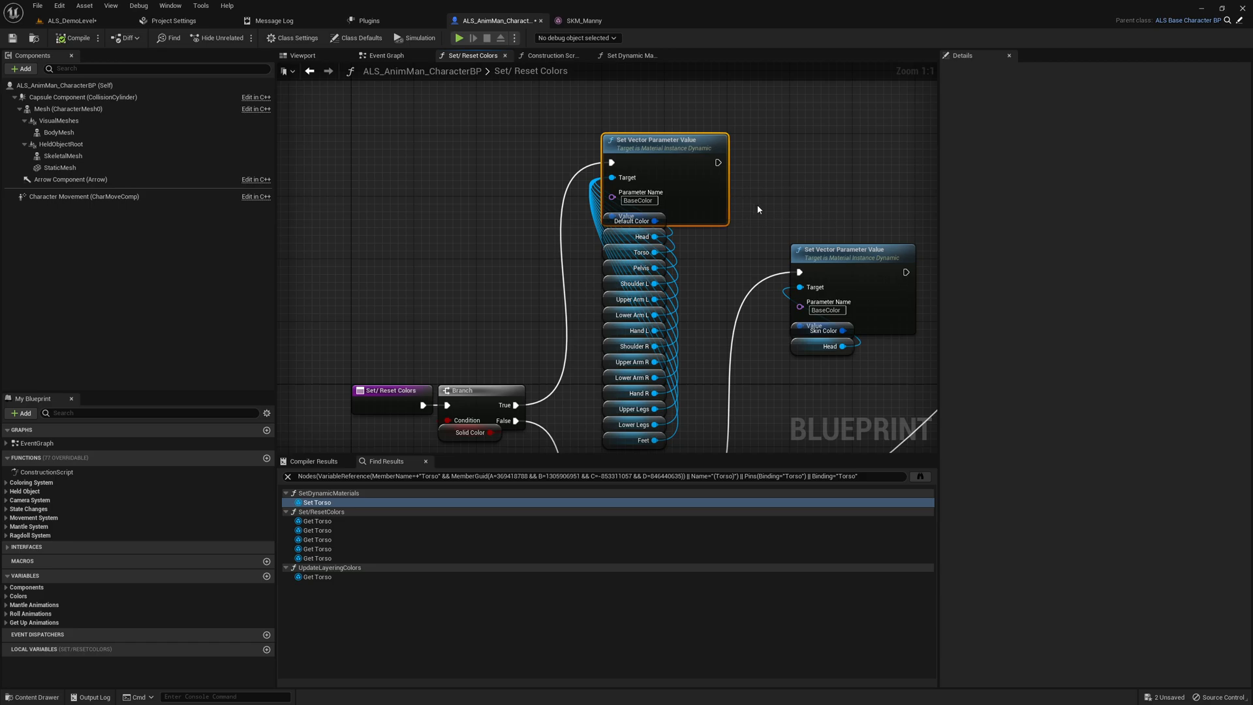
{"action": "right_click", "coordinate": [631, 314]}
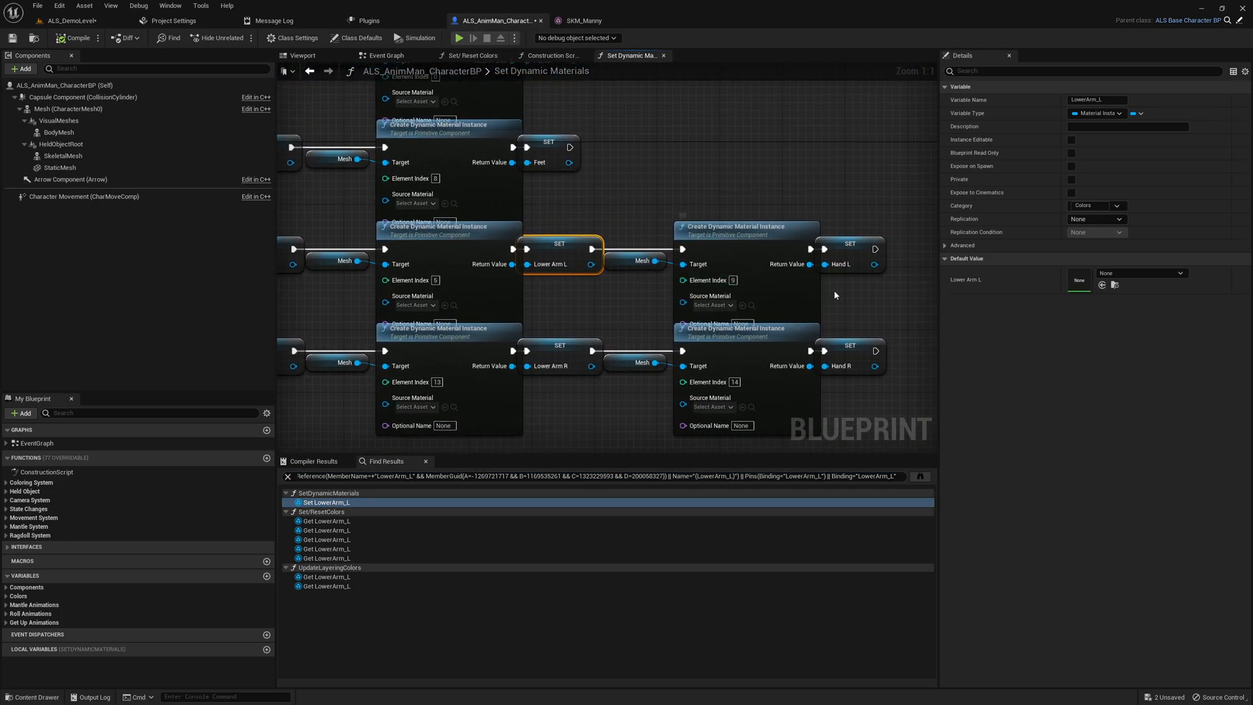
{"action": "left_click", "coordinate": [745, 229]}
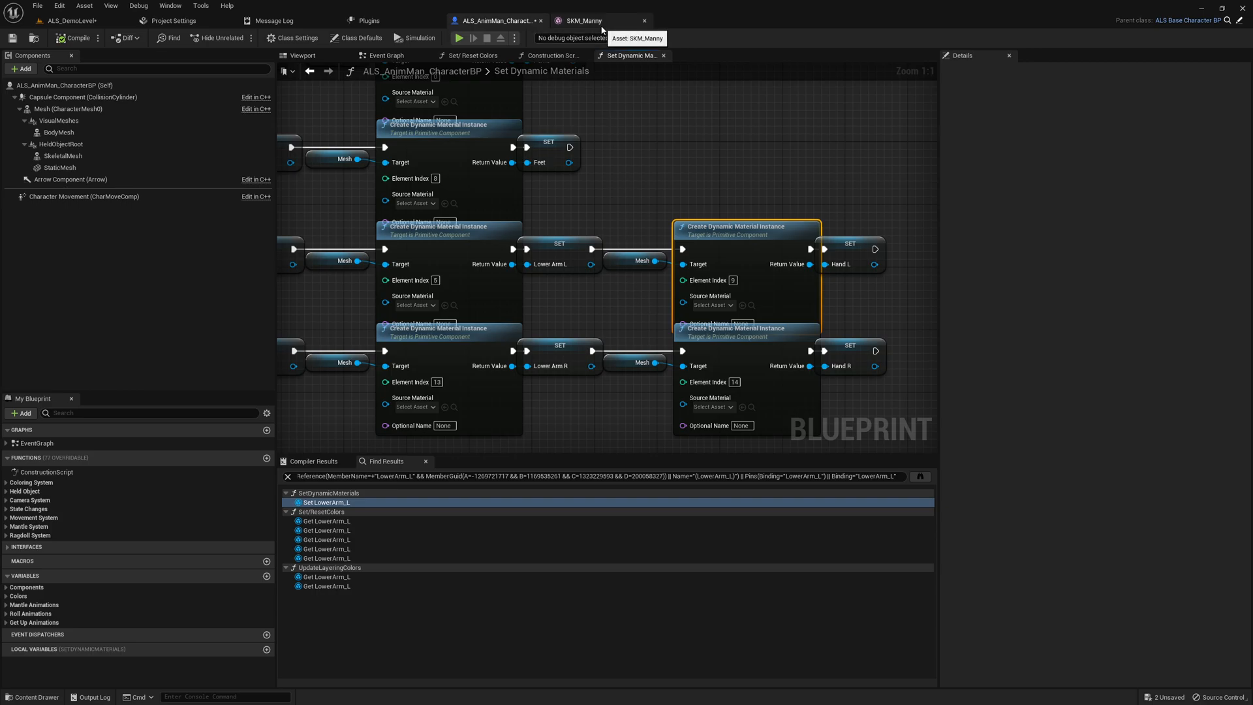
Inspect SKM_Manny's material slots, then return via the level to the character blueprint.
{"action": "left_click", "coordinate": [595, 20]}
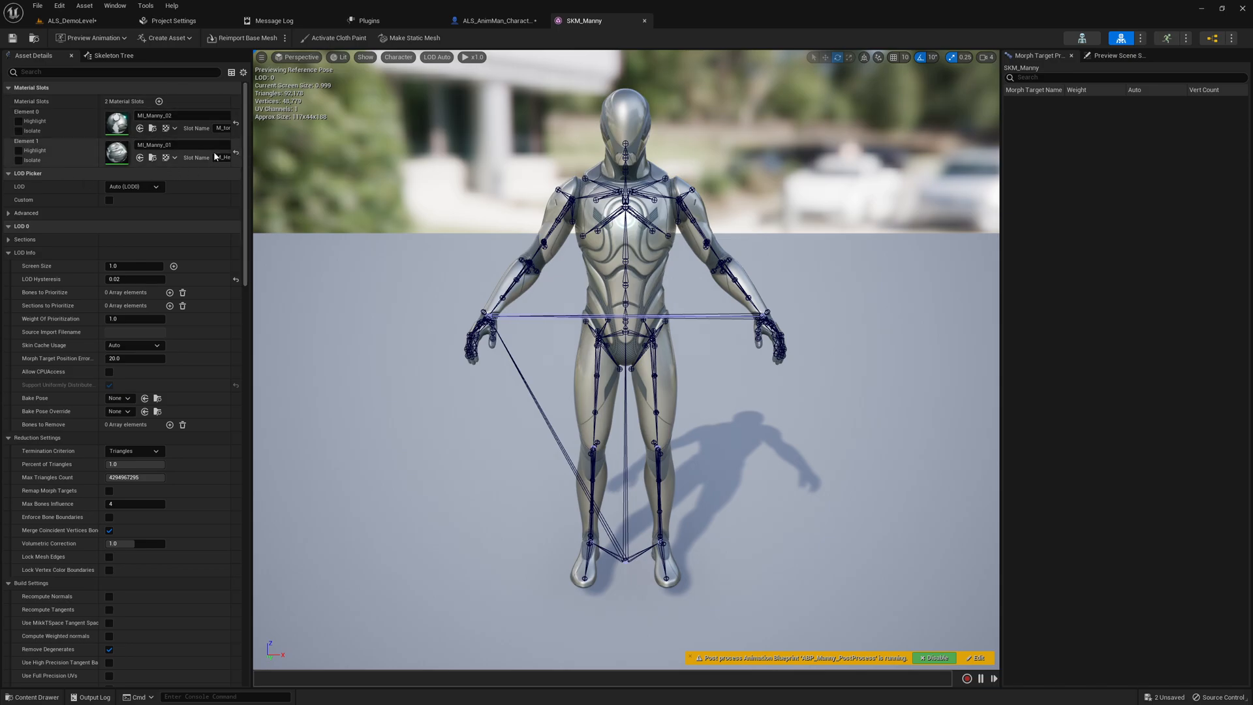
{"action": "mouse_move", "coordinate": [154, 145]}
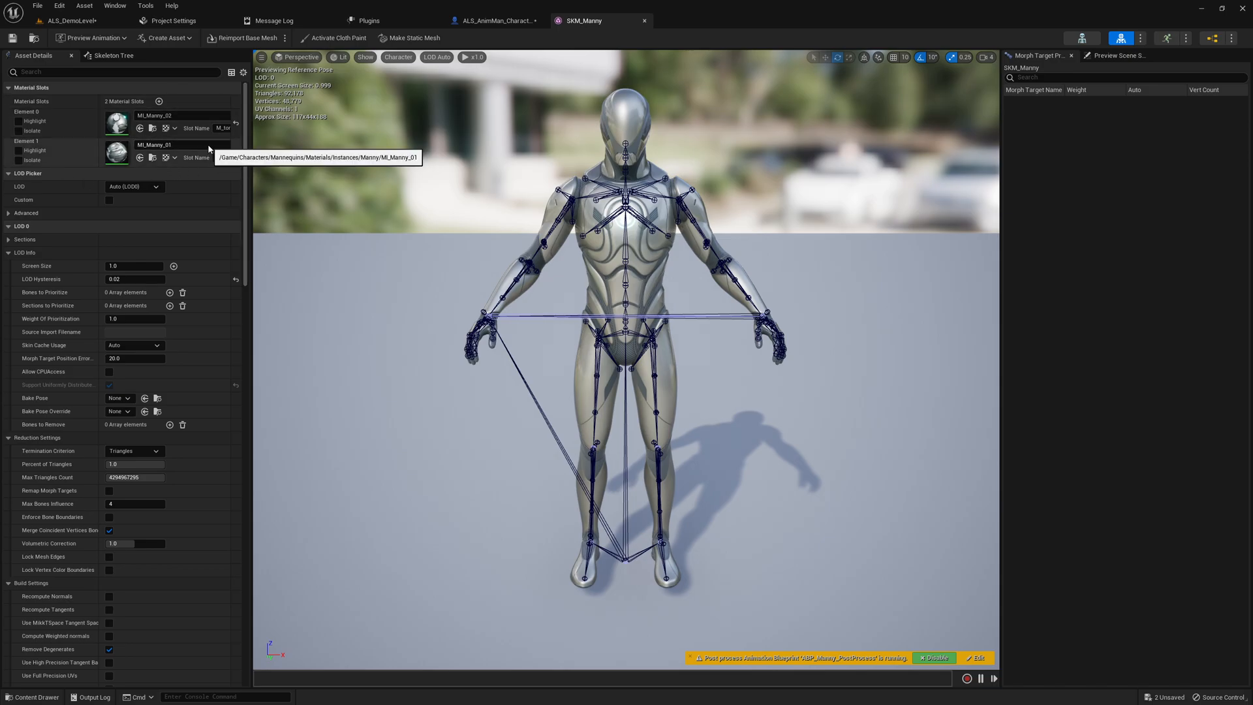
{"action": "left_click", "coordinate": [72, 21]}
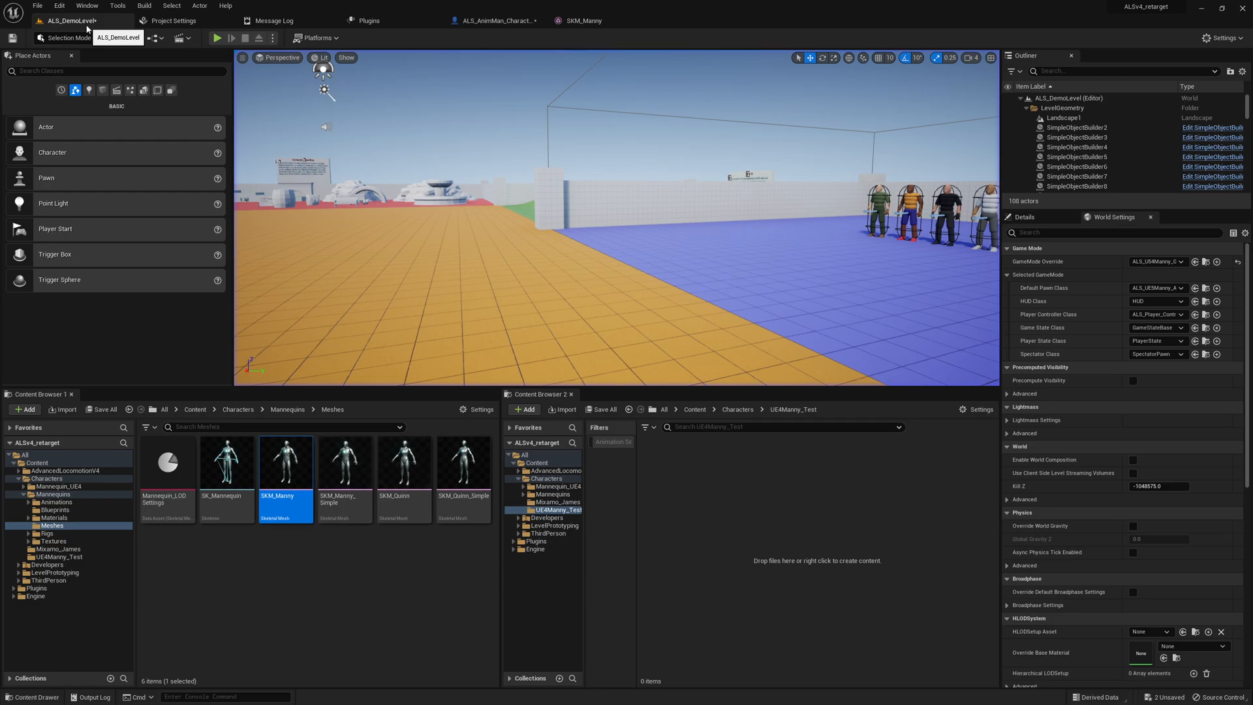
{"action": "left_click", "coordinate": [493, 20]}
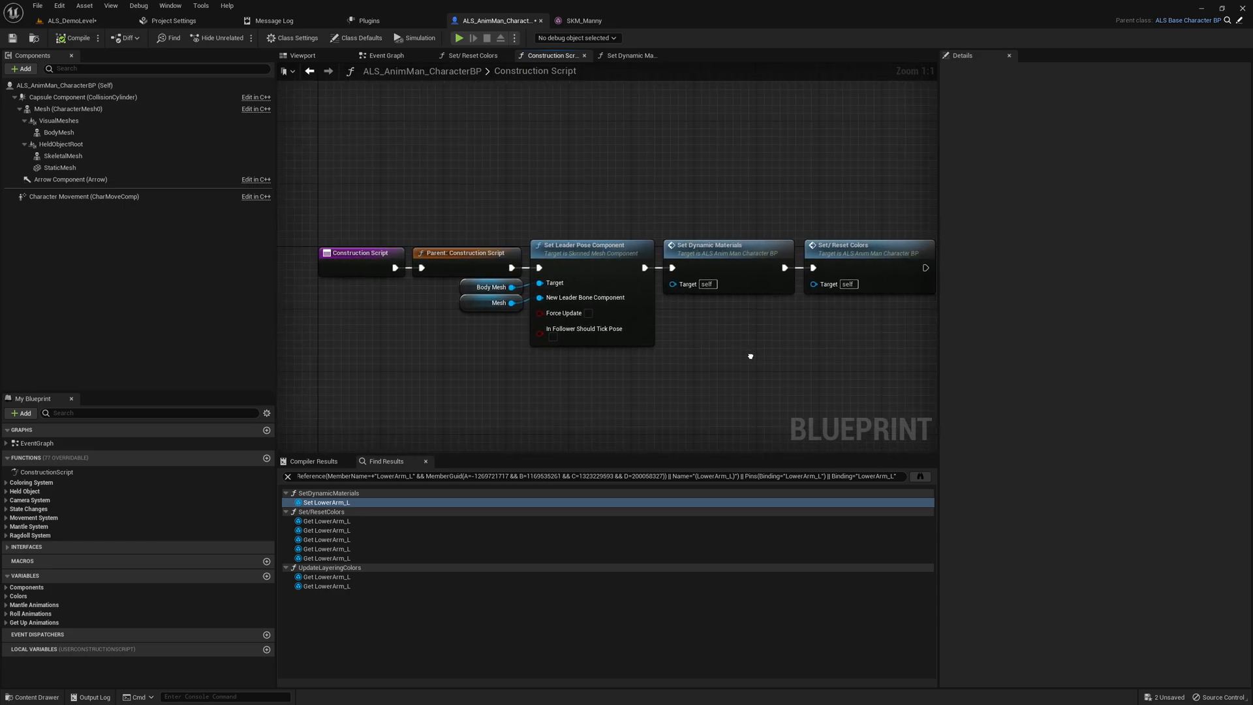
Bring up the Set Dynamic Materials function graph for editing.
{"action": "left_click", "coordinate": [629, 55]}
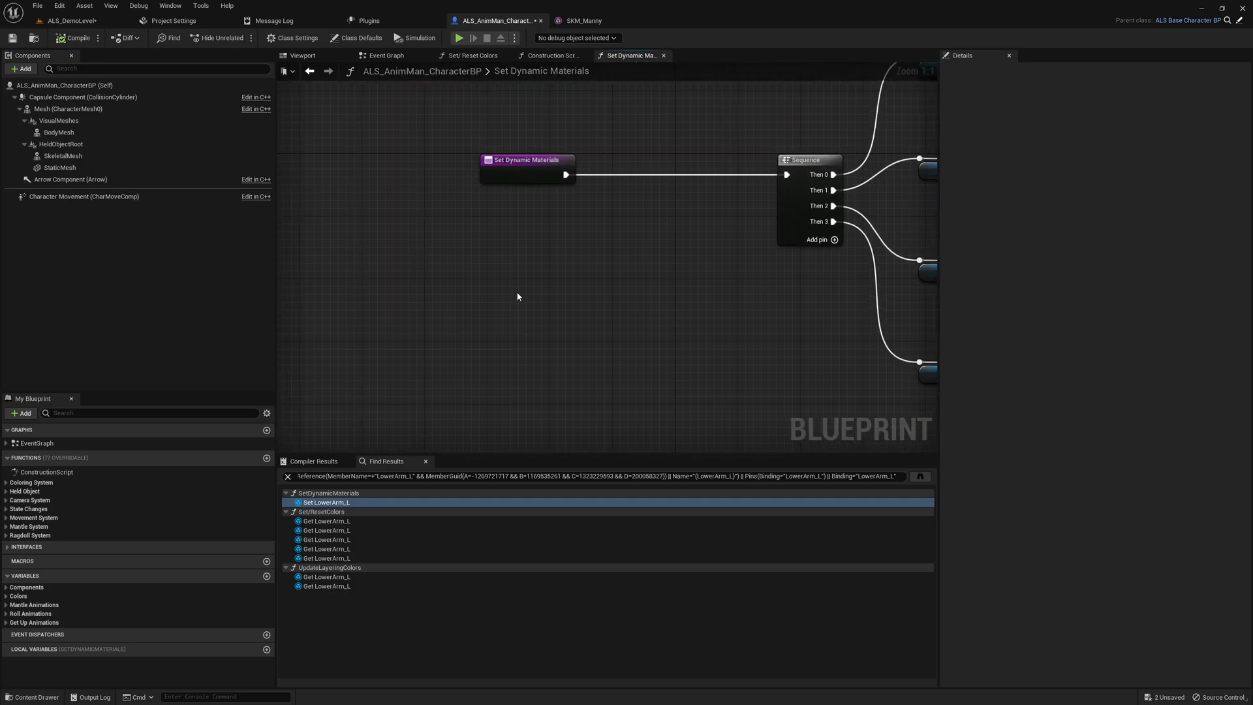
{"action": "mouse_move", "coordinate": [545, 308]}
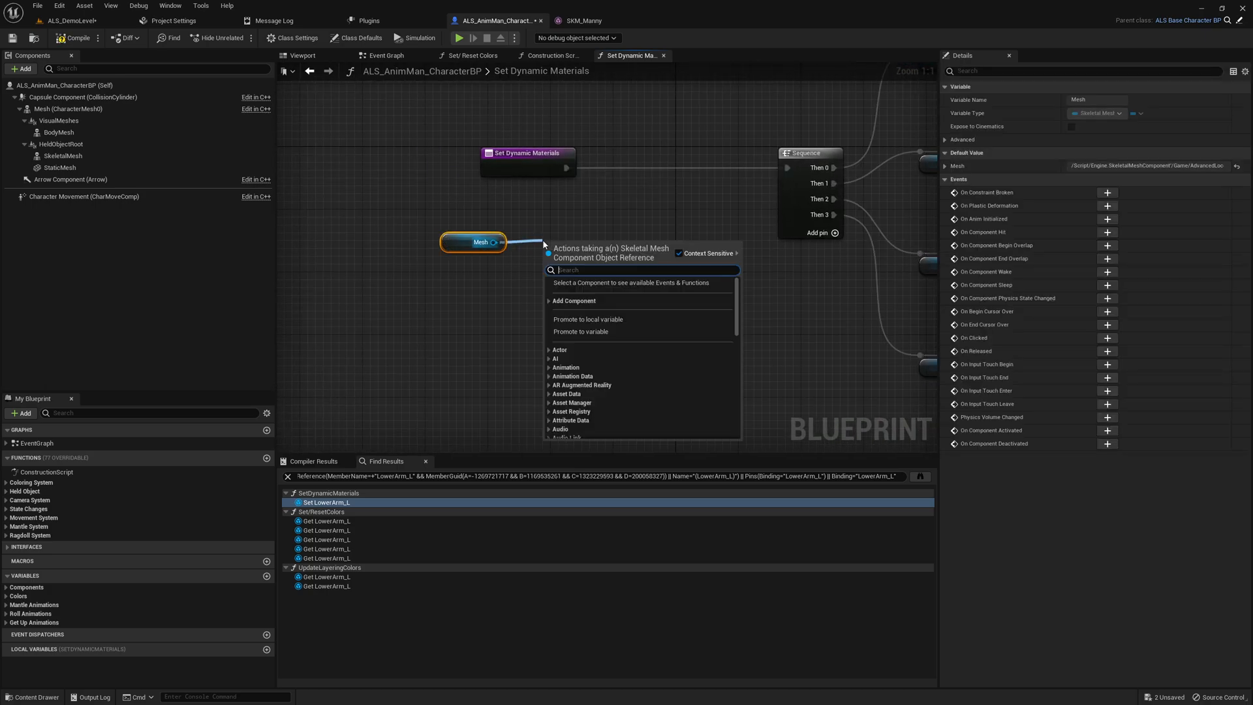
Chain Get Material Slot Names into Length and compare the result with 15.
{"action": "type", "text": "slot ma"}
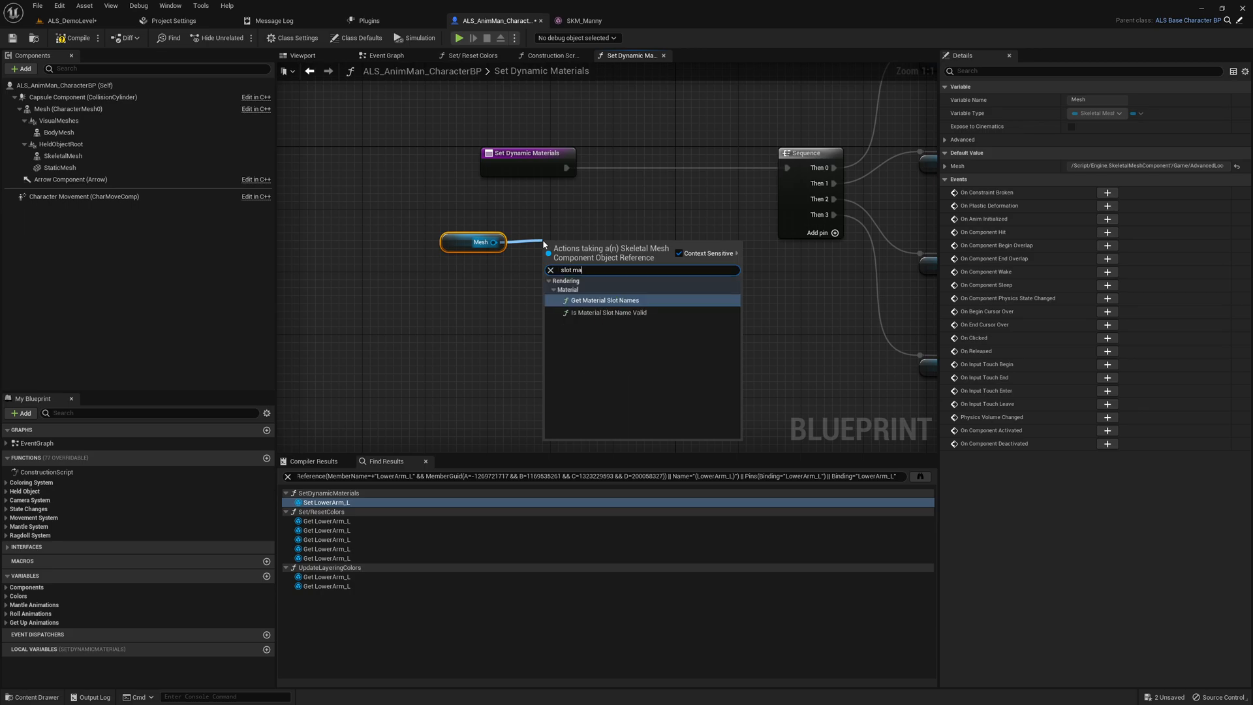
{"action": "left_click", "coordinate": [604, 300]}
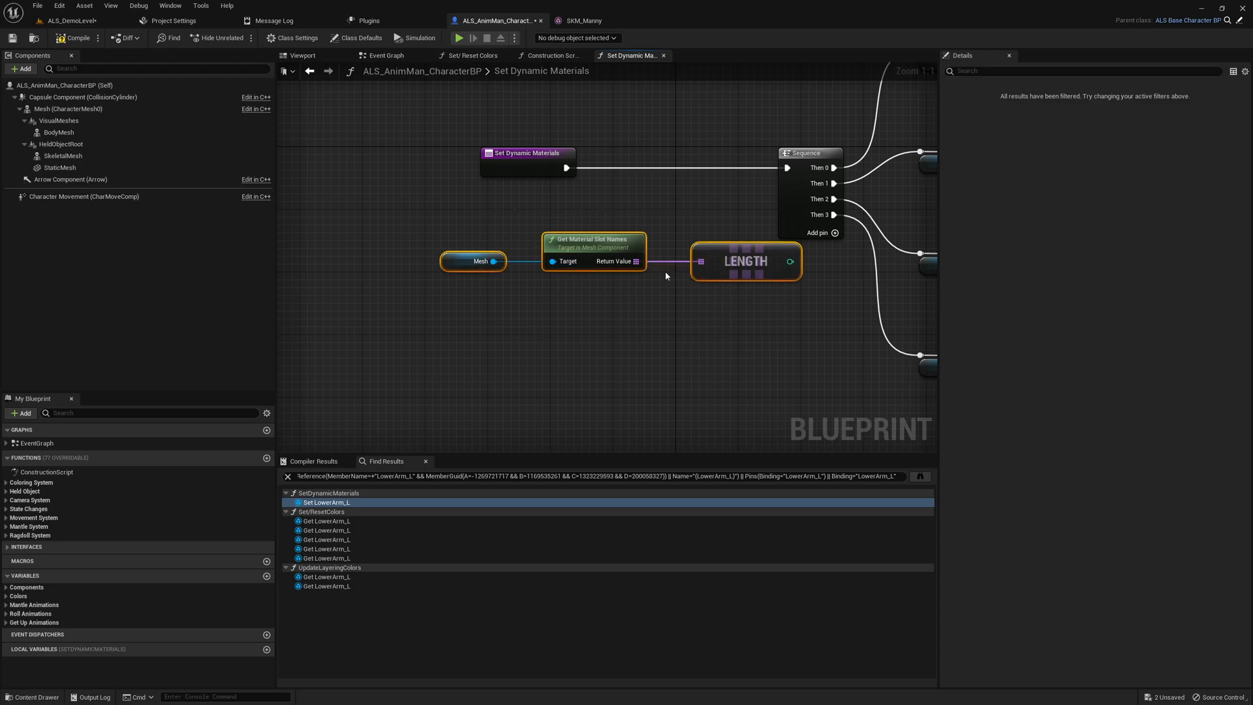
{"action": "mouse_move", "coordinate": [710, 256]}
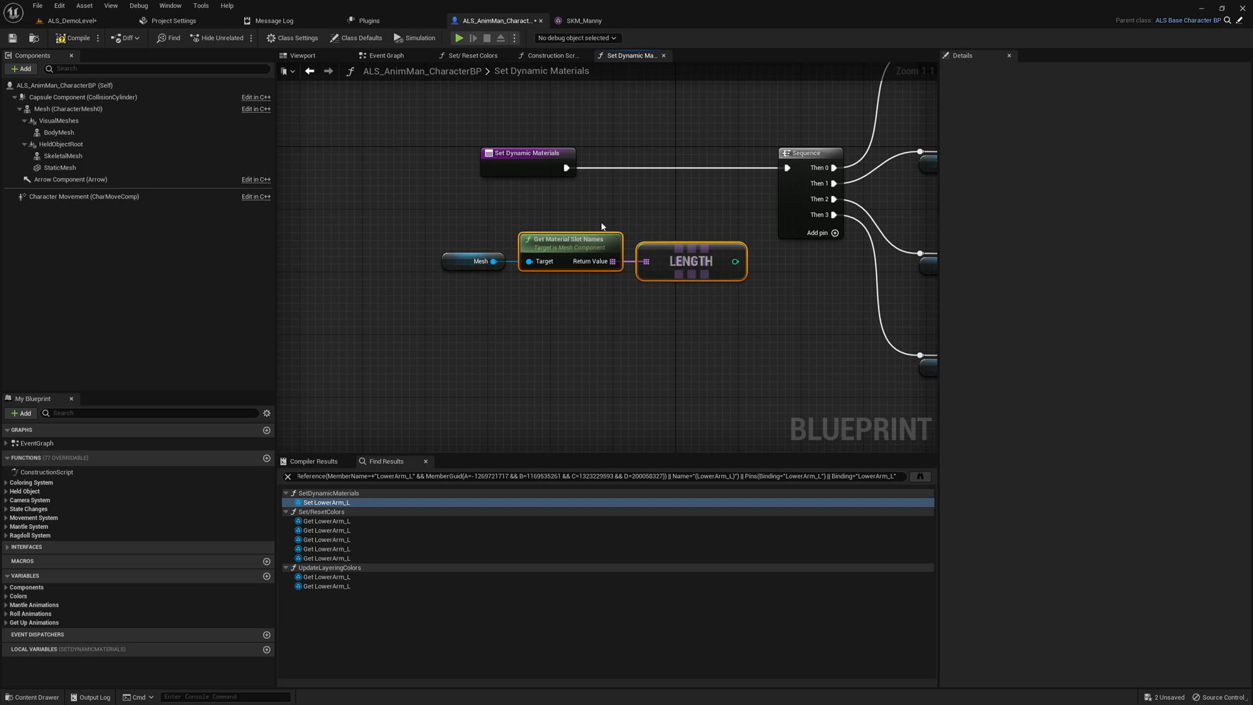
{"action": "left_click", "coordinate": [650, 321]}
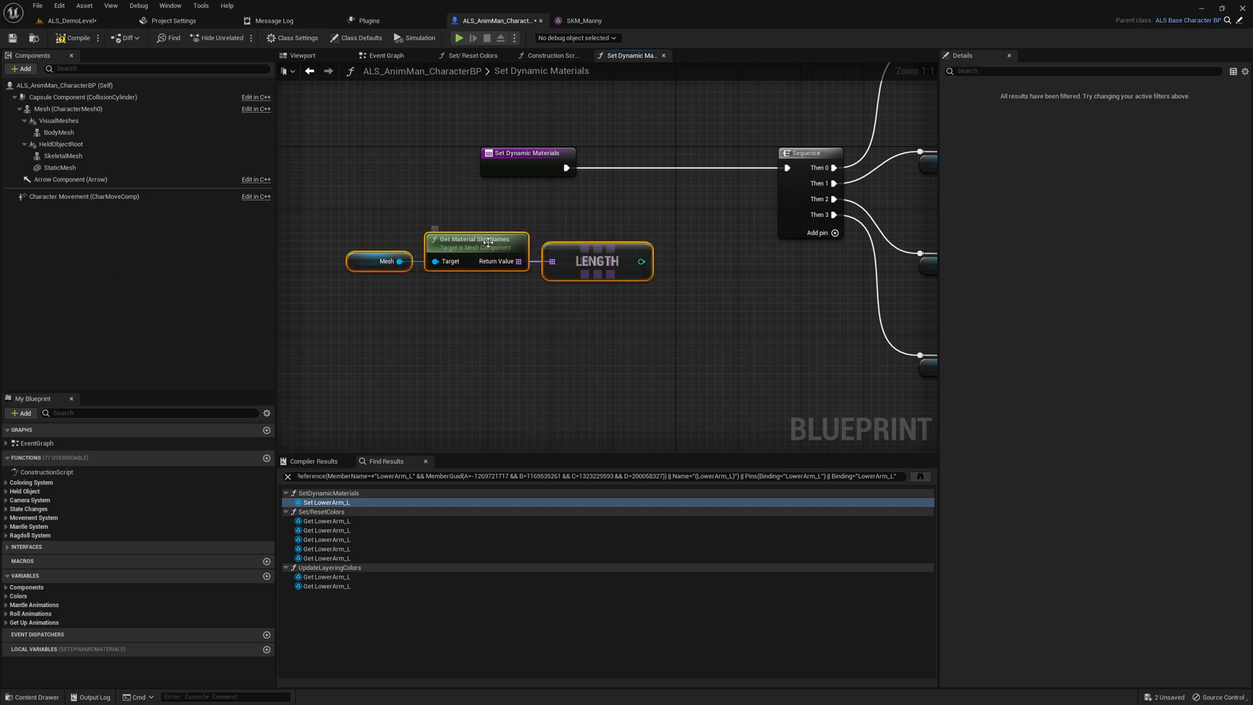
{"action": "left_click_drag", "start_coordinate": [643, 261], "coordinate": [703, 304]}
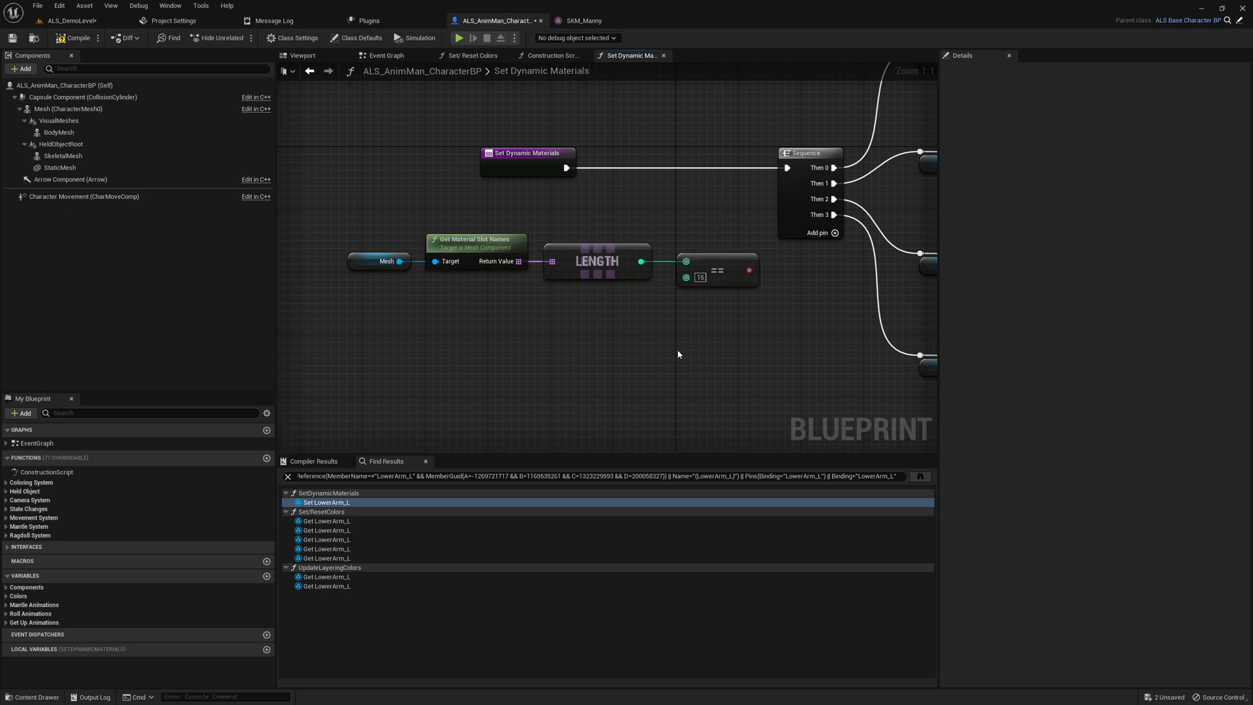
Collapse the check into function CanUseColoringSystem, category Coloring System, access Private.
{"action": "right_click", "coordinate": [462, 256]}
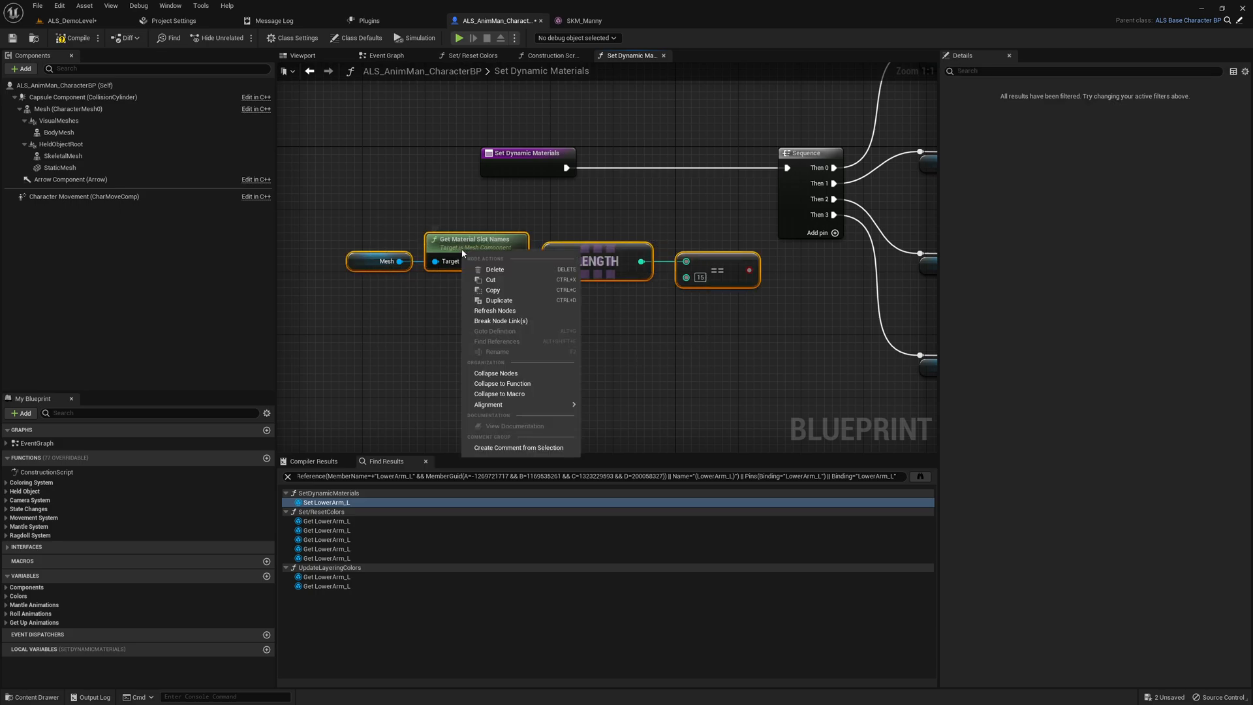
{"action": "mouse_move", "coordinate": [499, 393]}
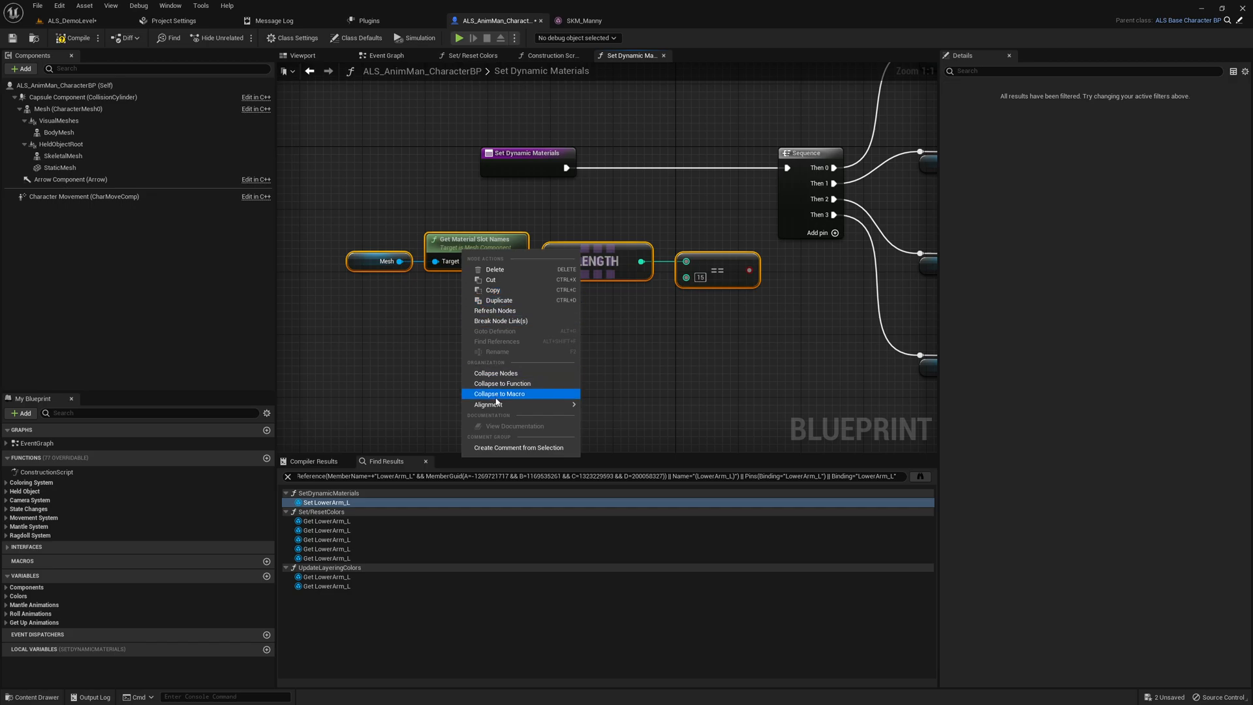
{"action": "left_click", "coordinate": [501, 384]}
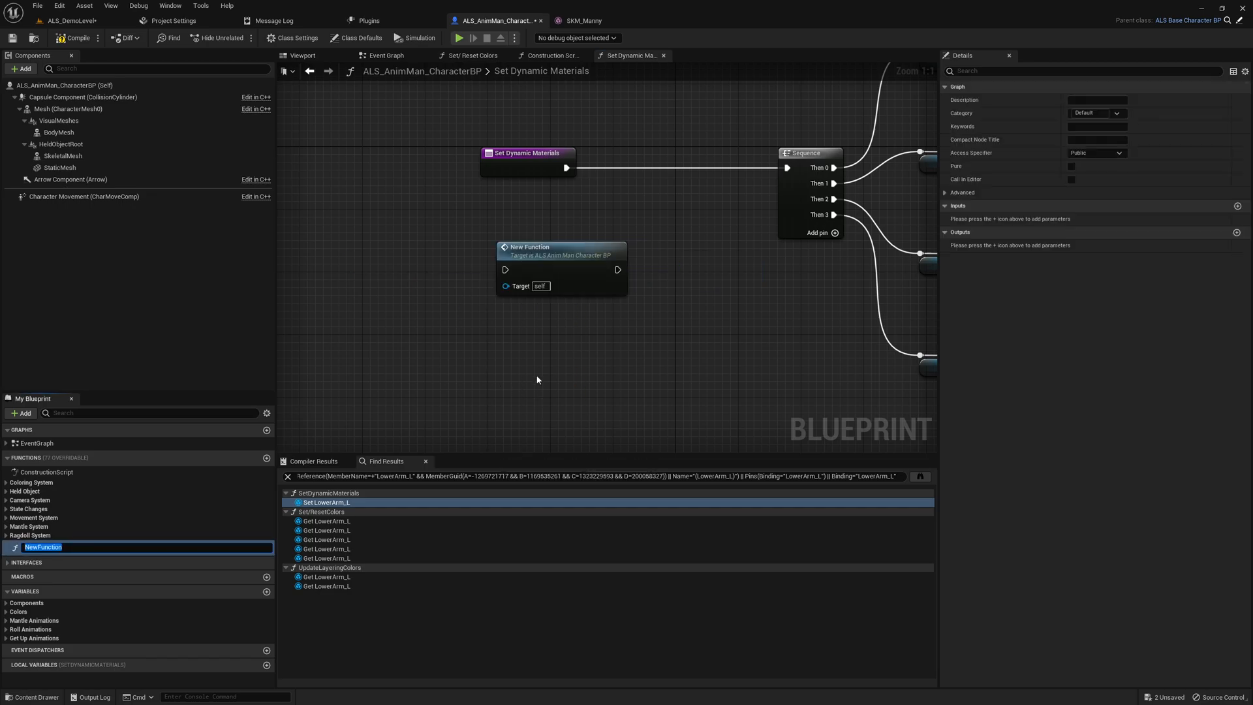
{"action": "mouse_move", "coordinate": [219, 525]}
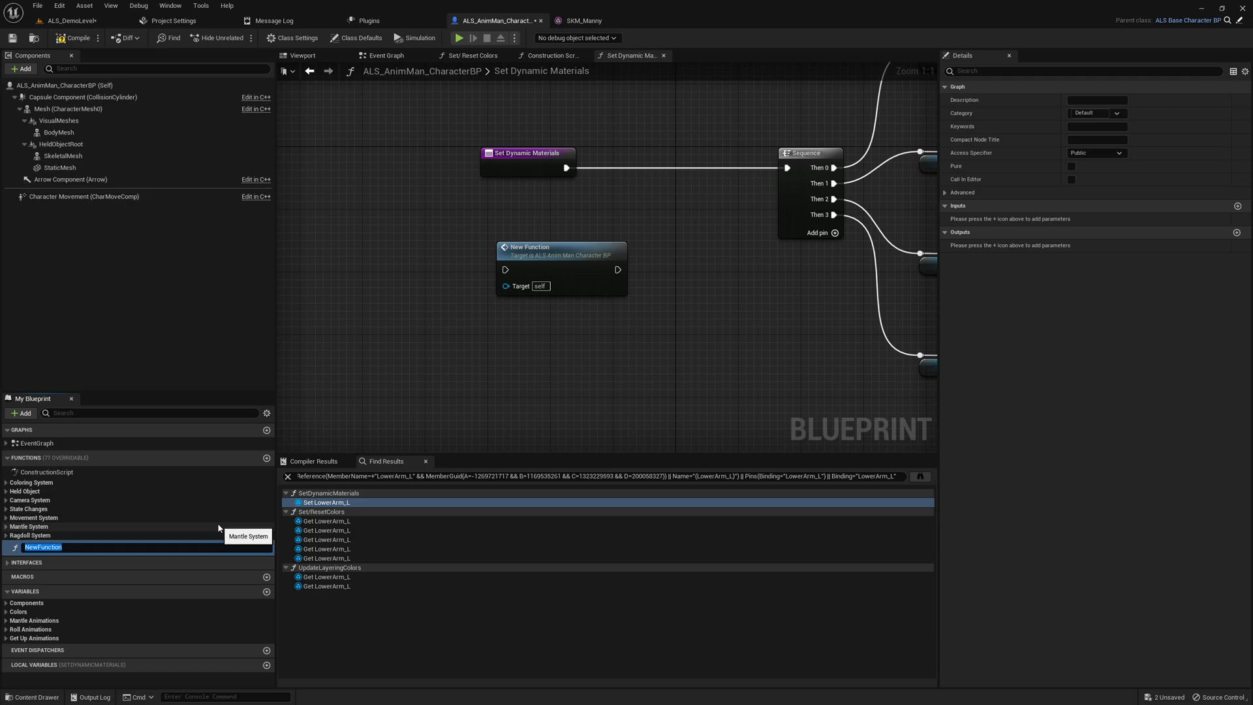
{"action": "type", "text": "CanUse"}
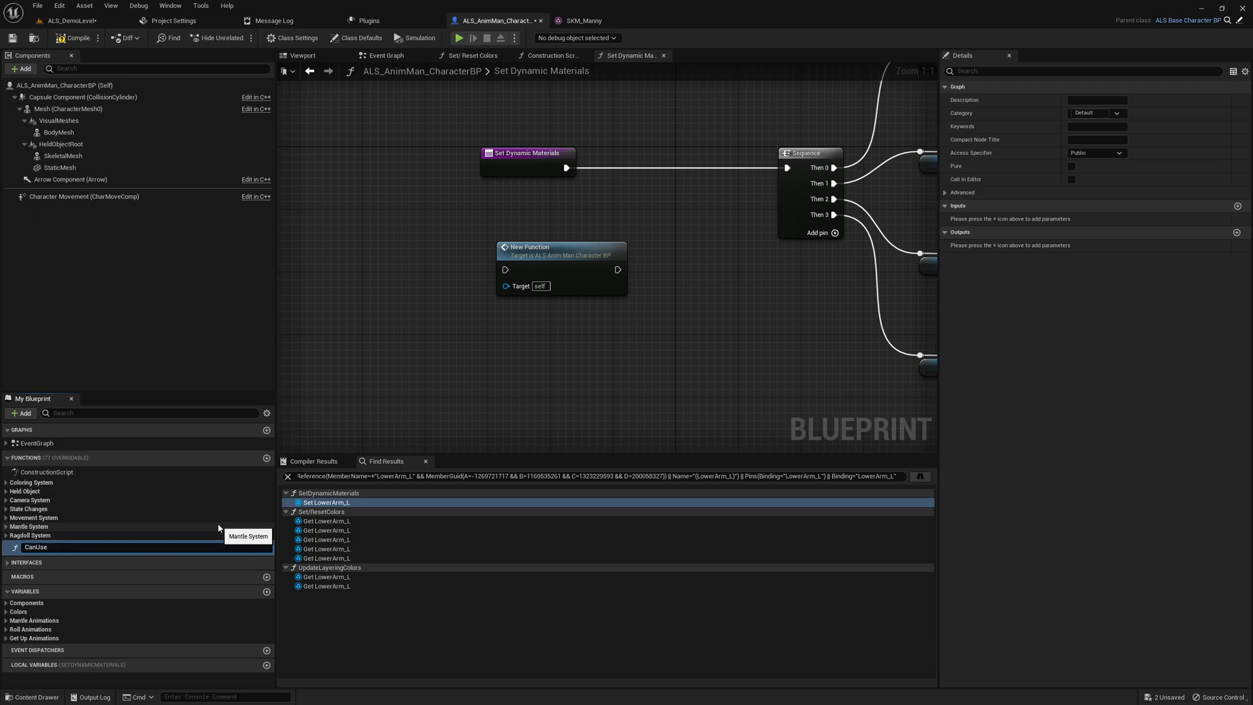
{"action": "type", "text": "ColoringSystem"}
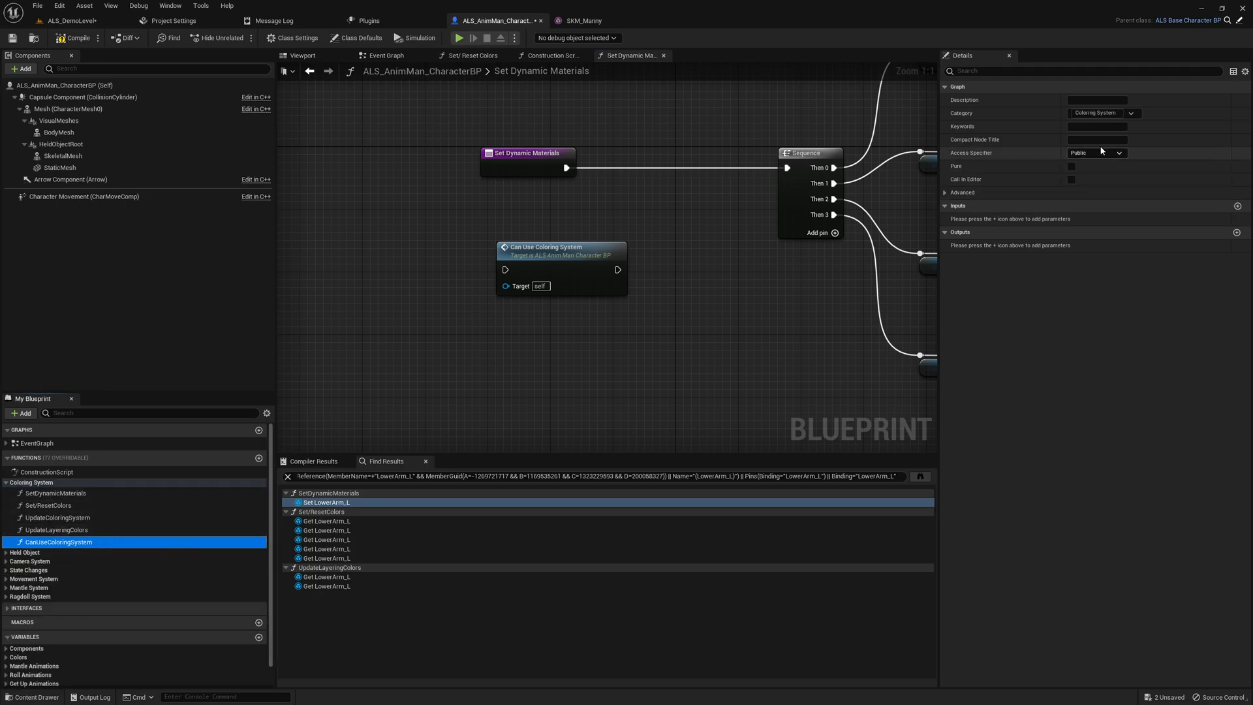
{"action": "left_click", "coordinate": [1118, 153]}
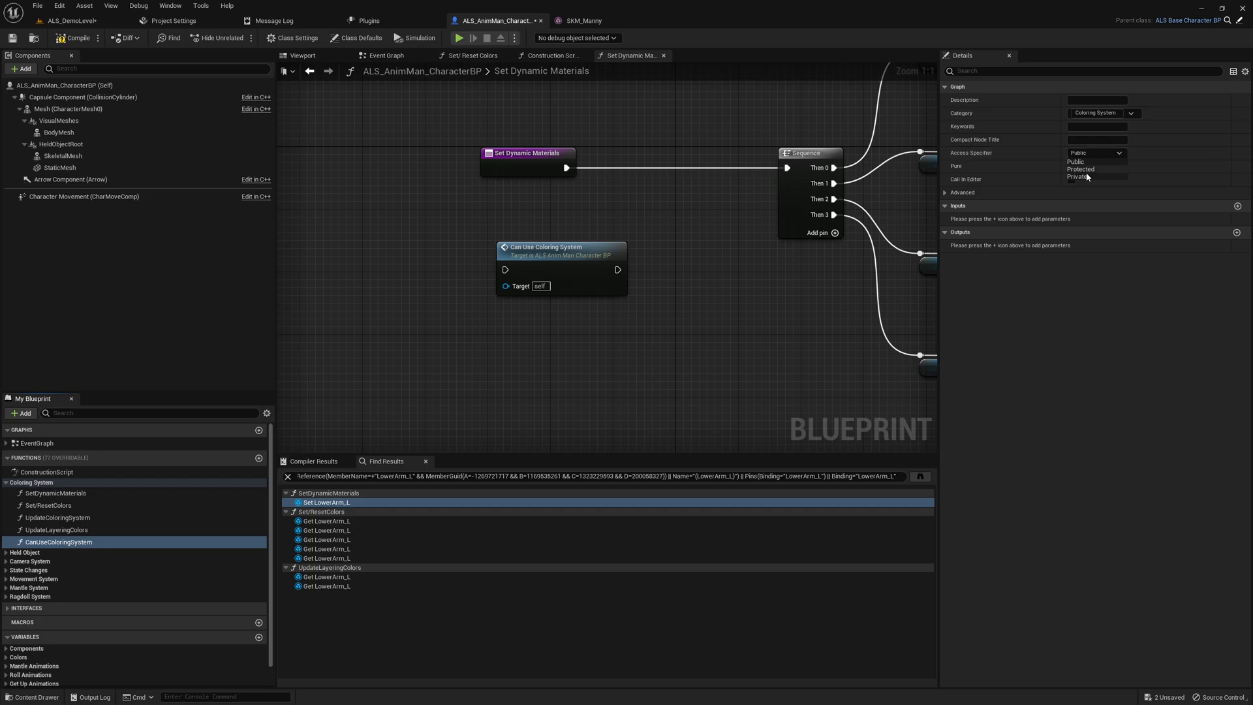
{"action": "left_click", "coordinate": [1079, 176]}
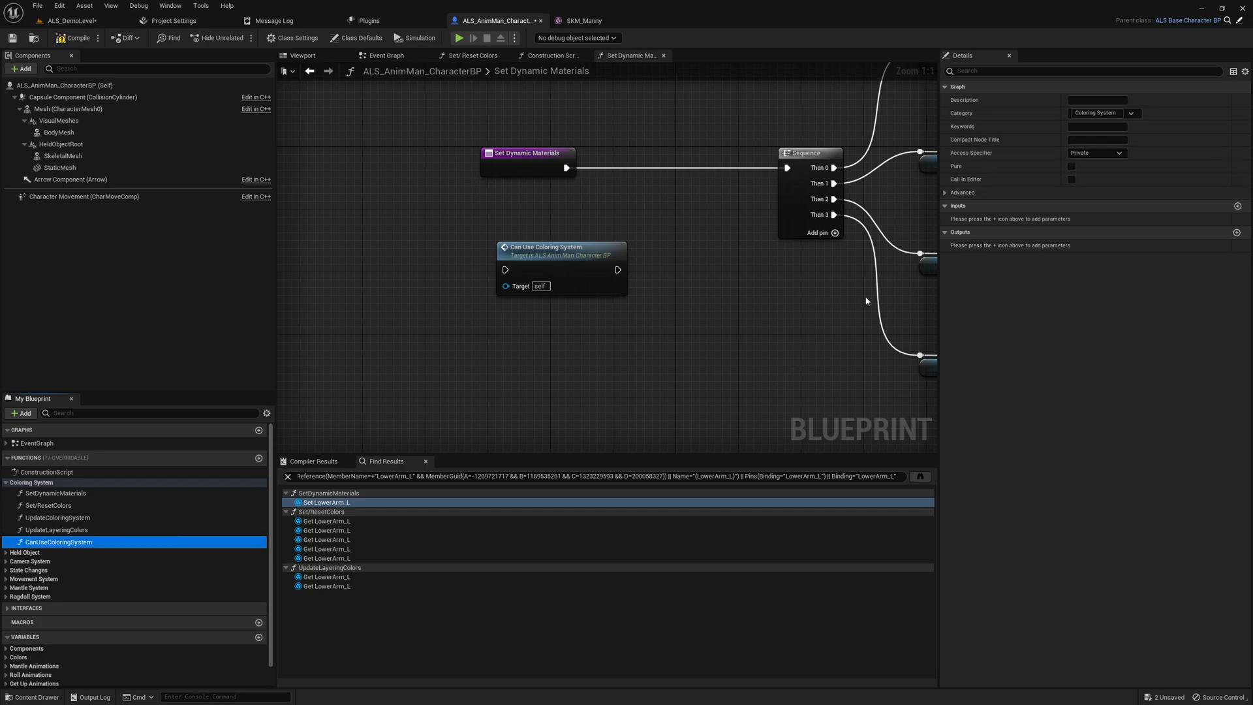
{"action": "mouse_move", "coordinate": [908, 284]}
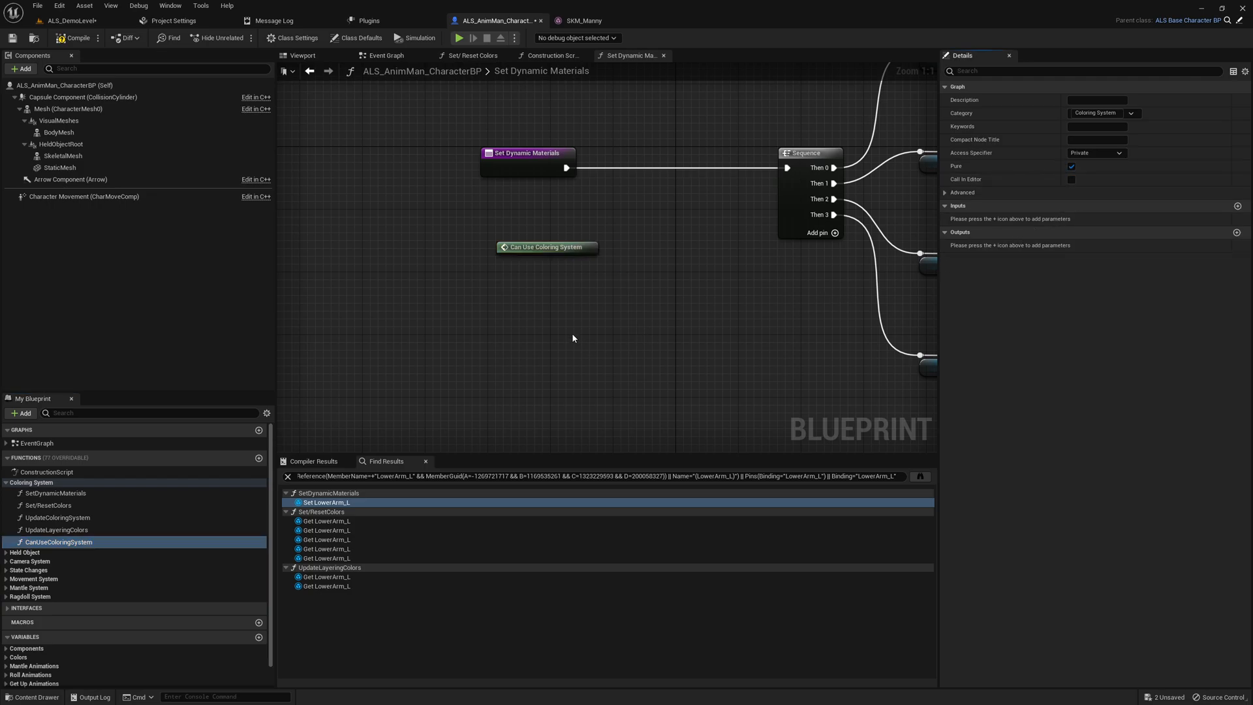
Give CanUseColoringSystem a Return Node outputting the slot-count comparison as a Boolean.
{"action": "double_click", "coordinate": [58, 542]}
{"action": "type", "text": "return"}
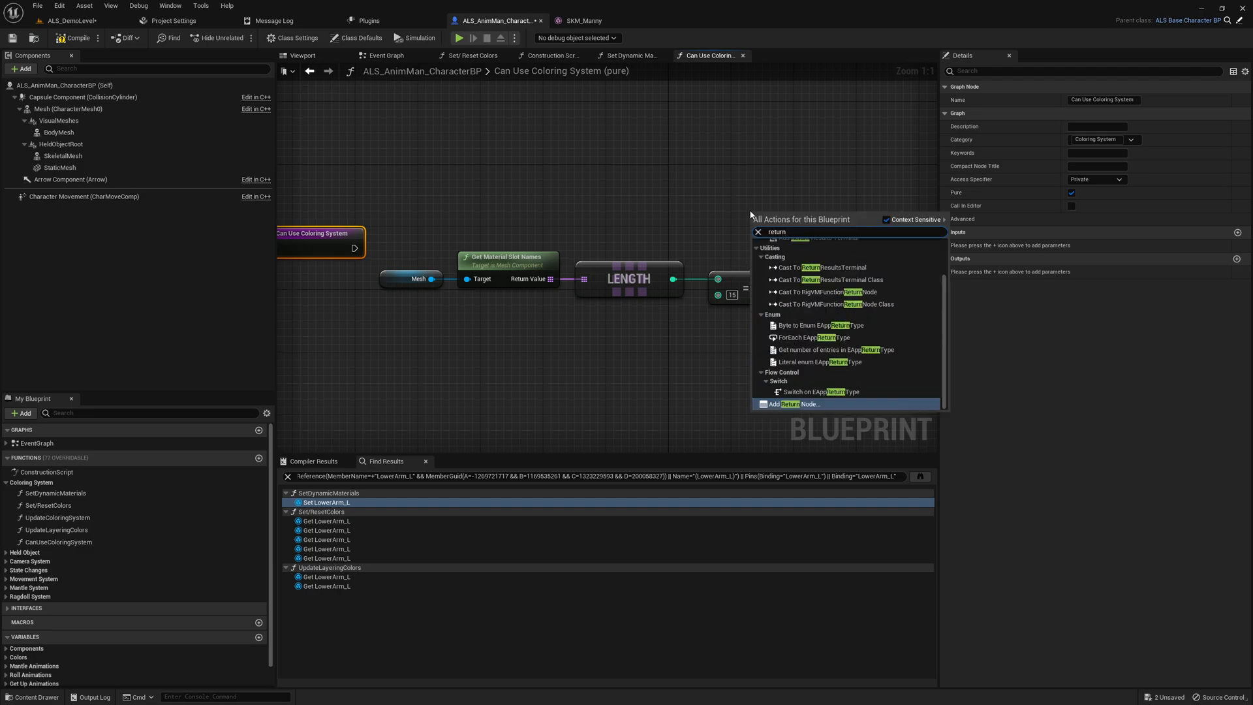
{"action": "left_click", "coordinate": [801, 403]}
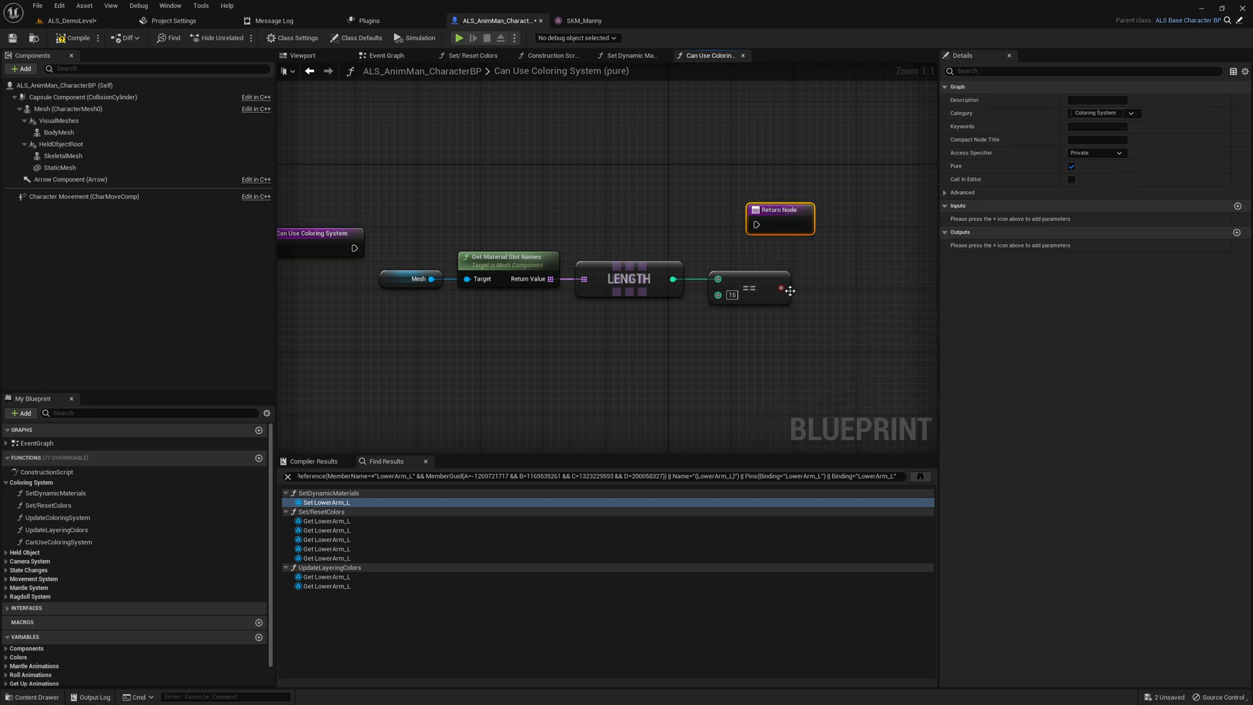
{"action": "left_click", "coordinate": [1237, 205]}
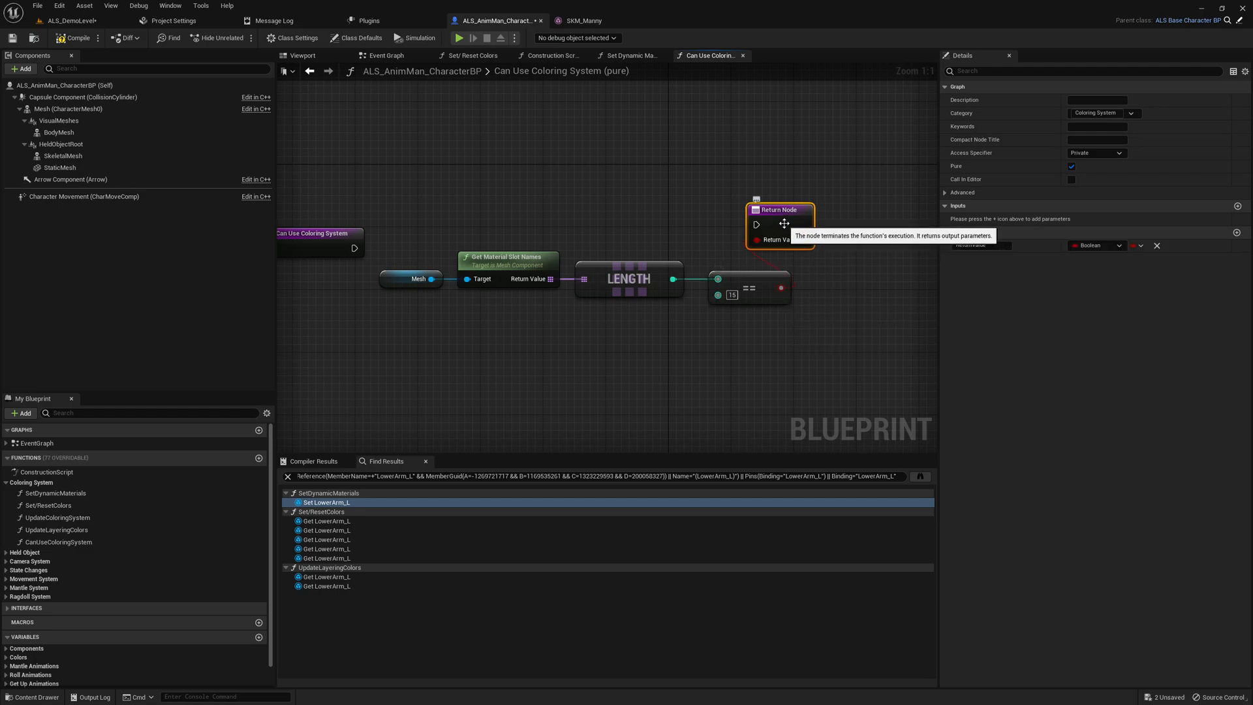
{"action": "left_click_drag", "start_coordinate": [779, 210], "coordinate": [801, 218]}
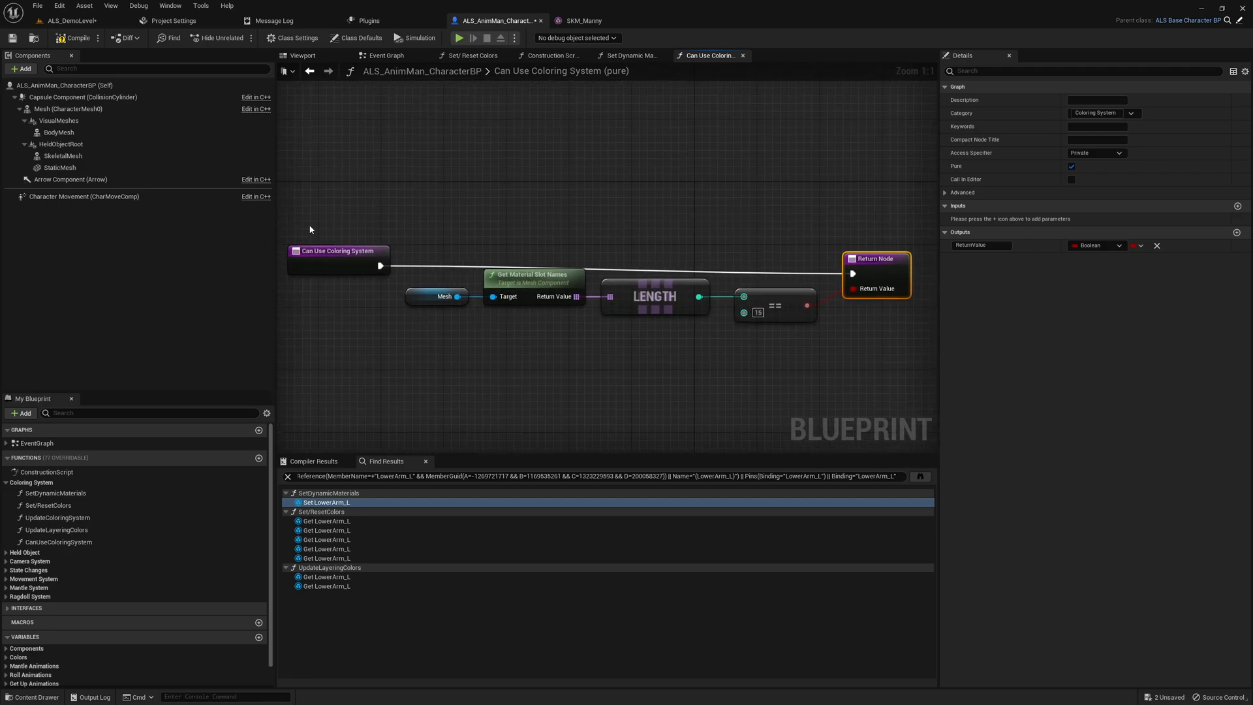
Select the entry and Mesh nodes to tidy the function's layout.
{"action": "left_click", "coordinate": [337, 251]}
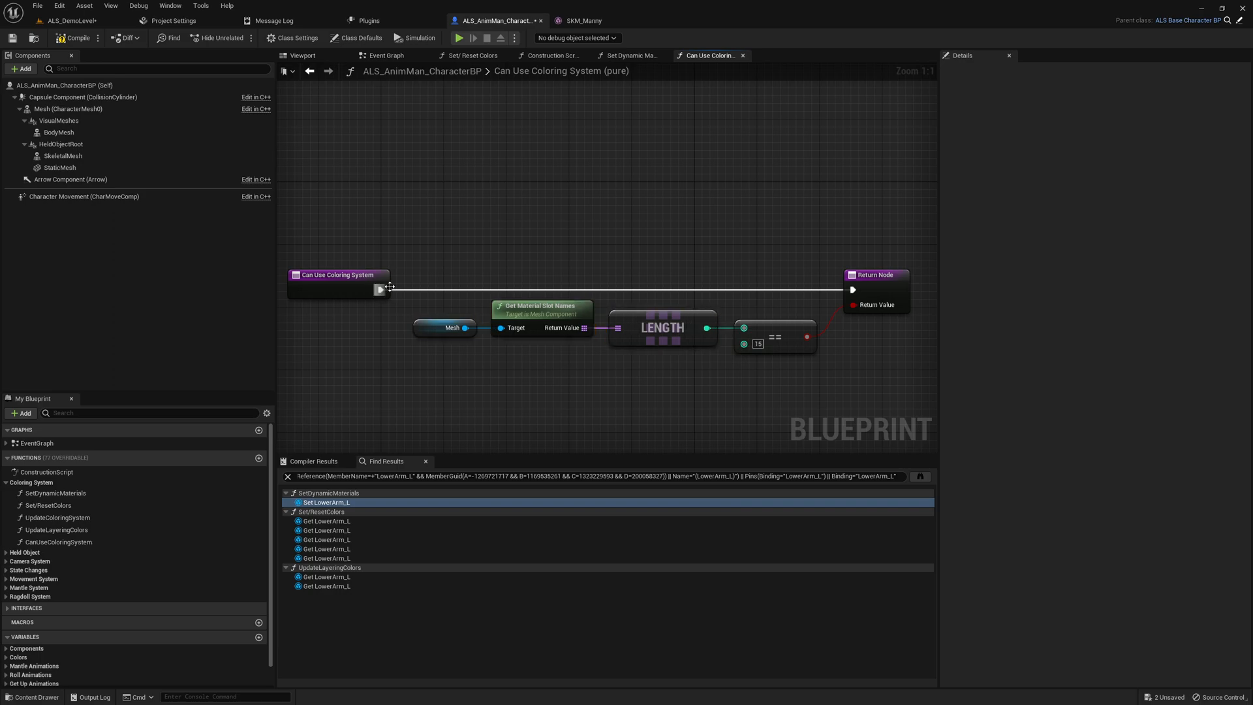
{"action": "left_click", "coordinate": [338, 274]}
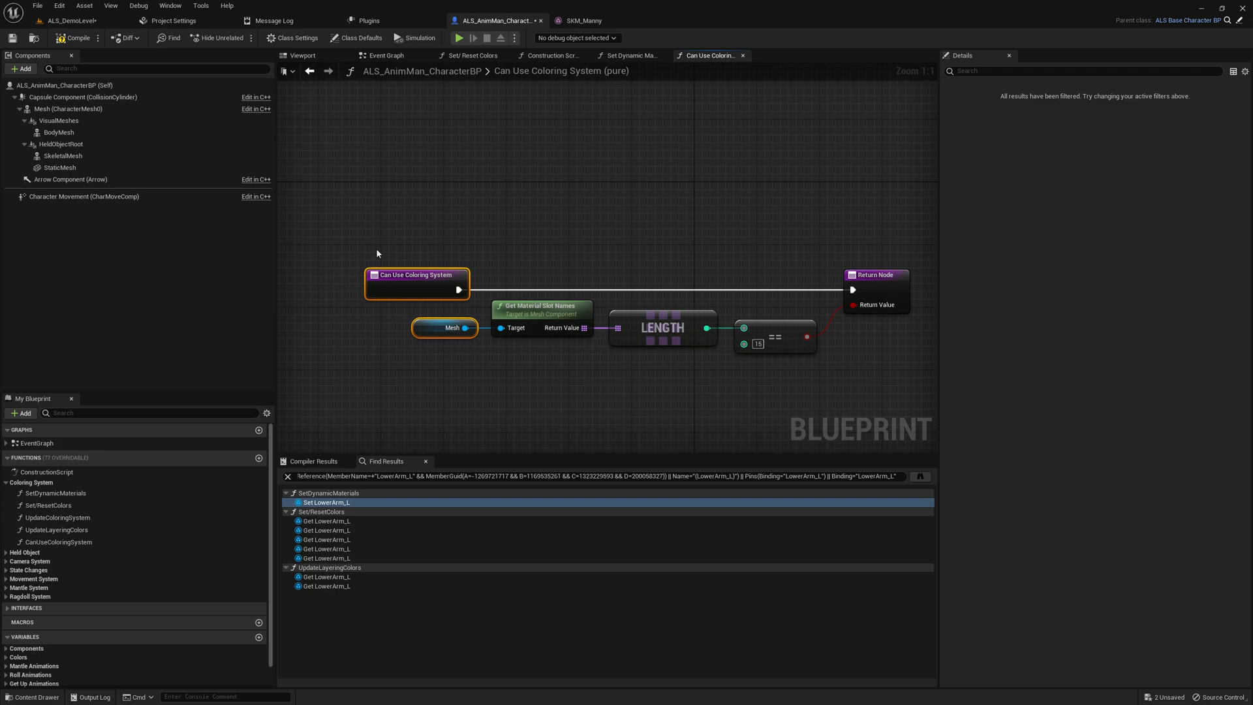
{"action": "right_click", "coordinate": [415, 283]}
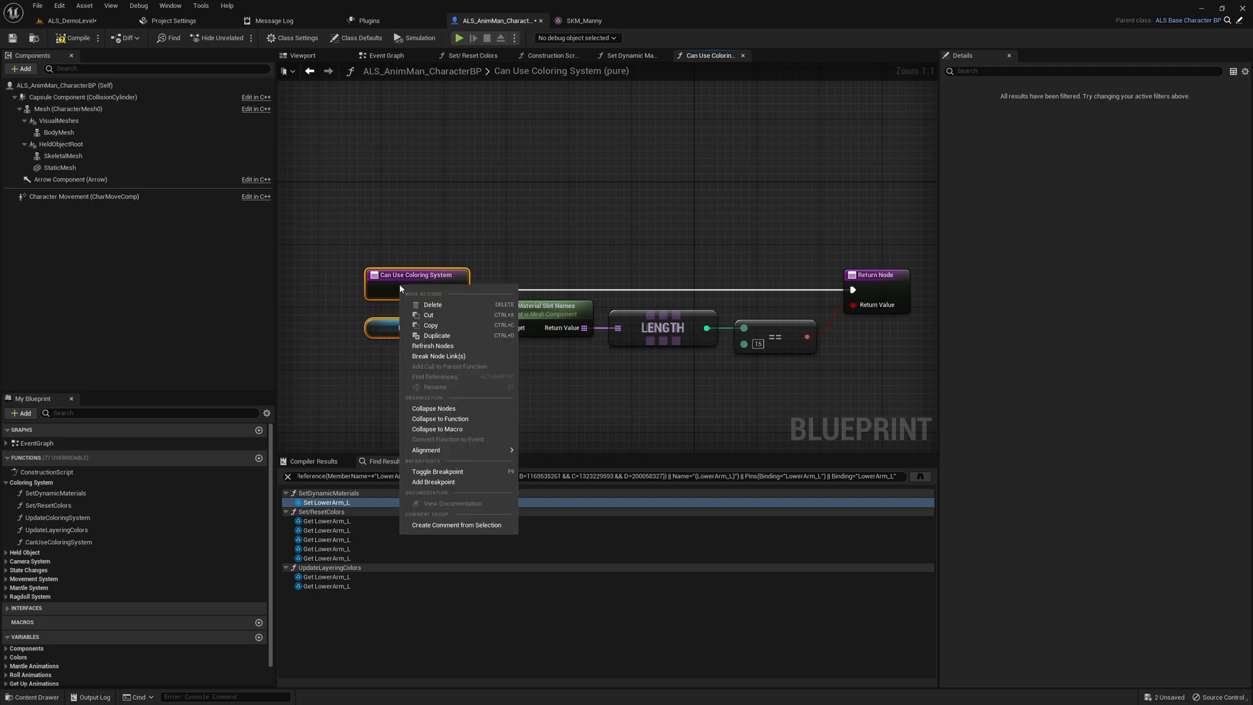
{"action": "mouse_move", "coordinate": [426, 449]}
{"action": "type", "text": "bra"}
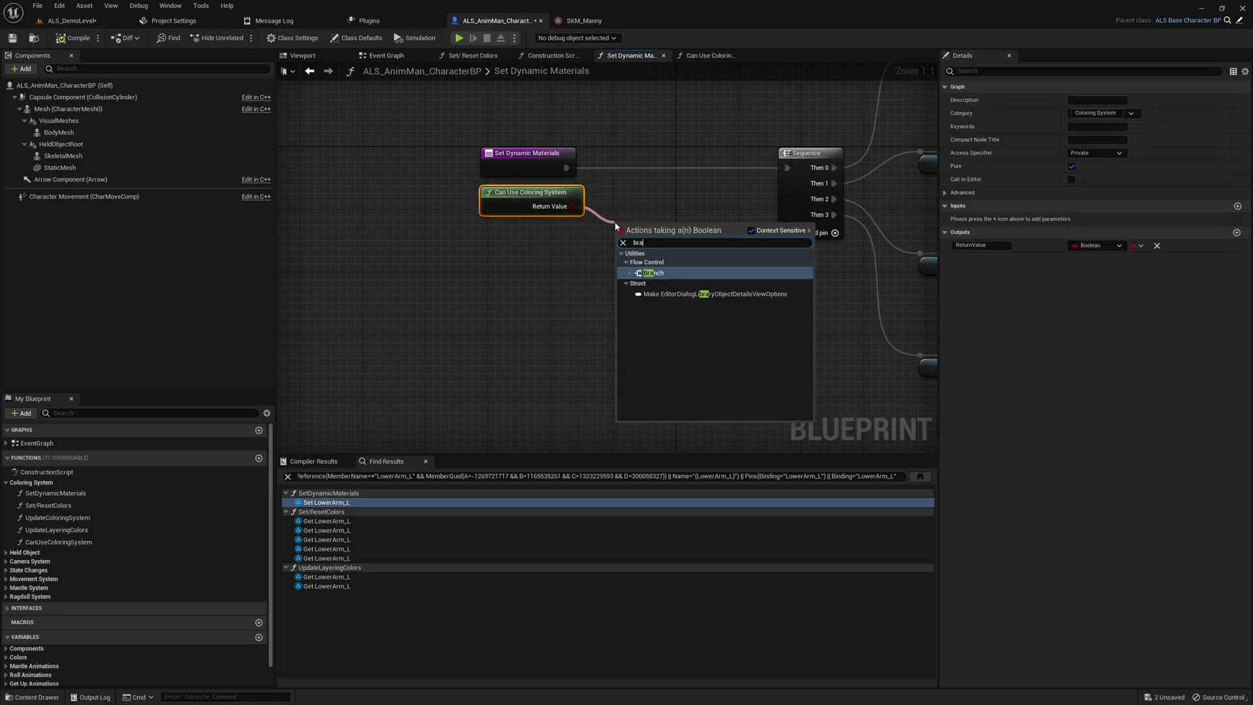
Insert a Branch on CanUseColoringSystem's result between the entry node and the Sequence.
{"action": "left_click", "coordinate": [652, 273]}
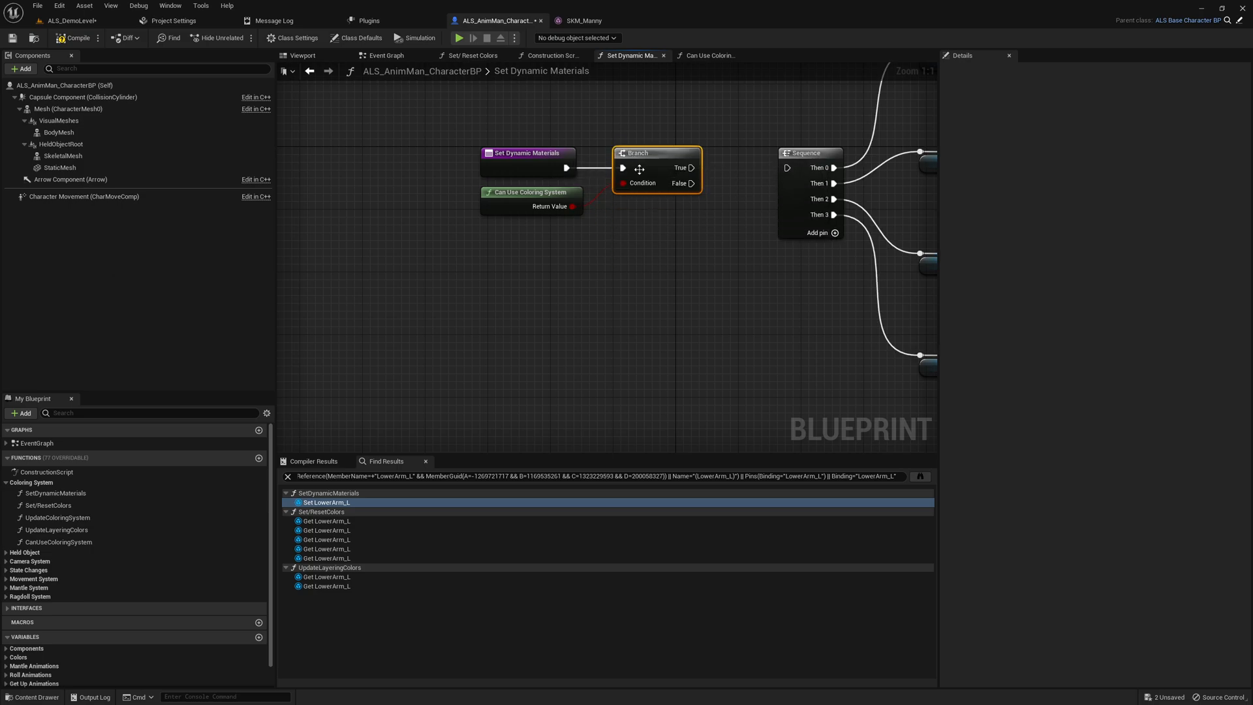
{"action": "left_click_drag", "start_coordinate": [691, 168], "coordinate": [787, 169]}
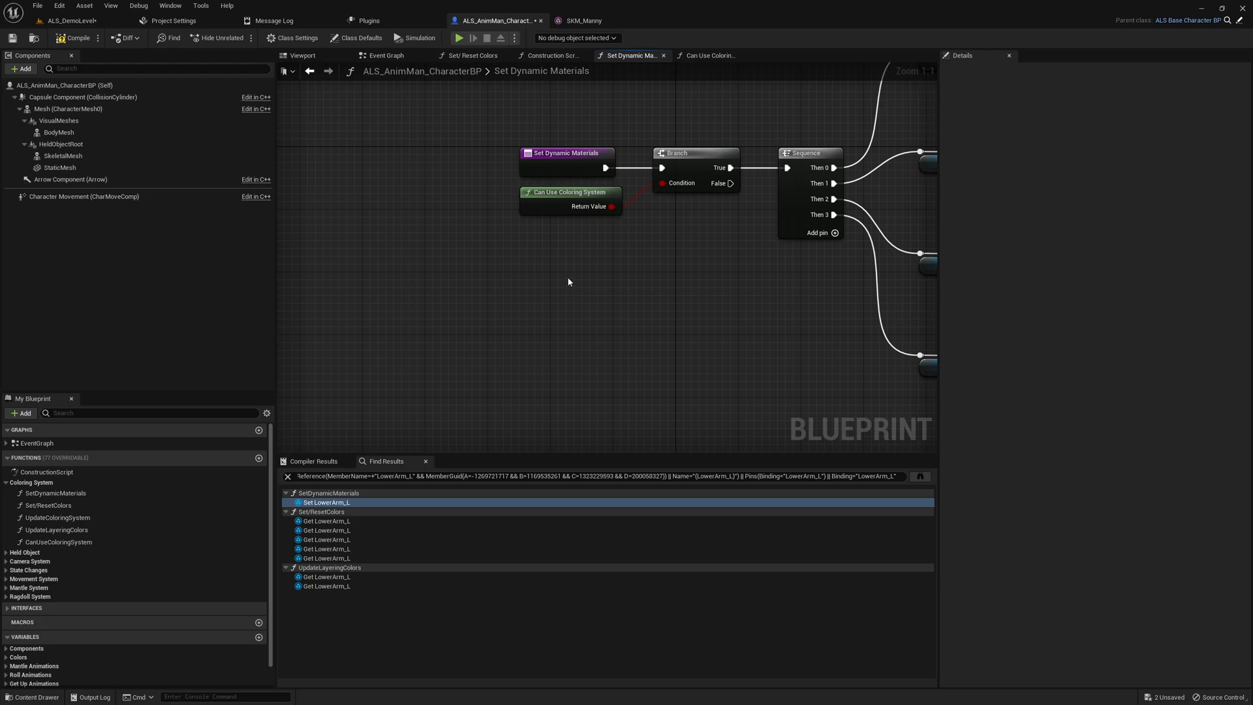
Add a CanUseColoringSystem call and Branch before the Solid Color branch in Set/Reset Colors.
{"action": "left_click", "coordinate": [471, 55]}
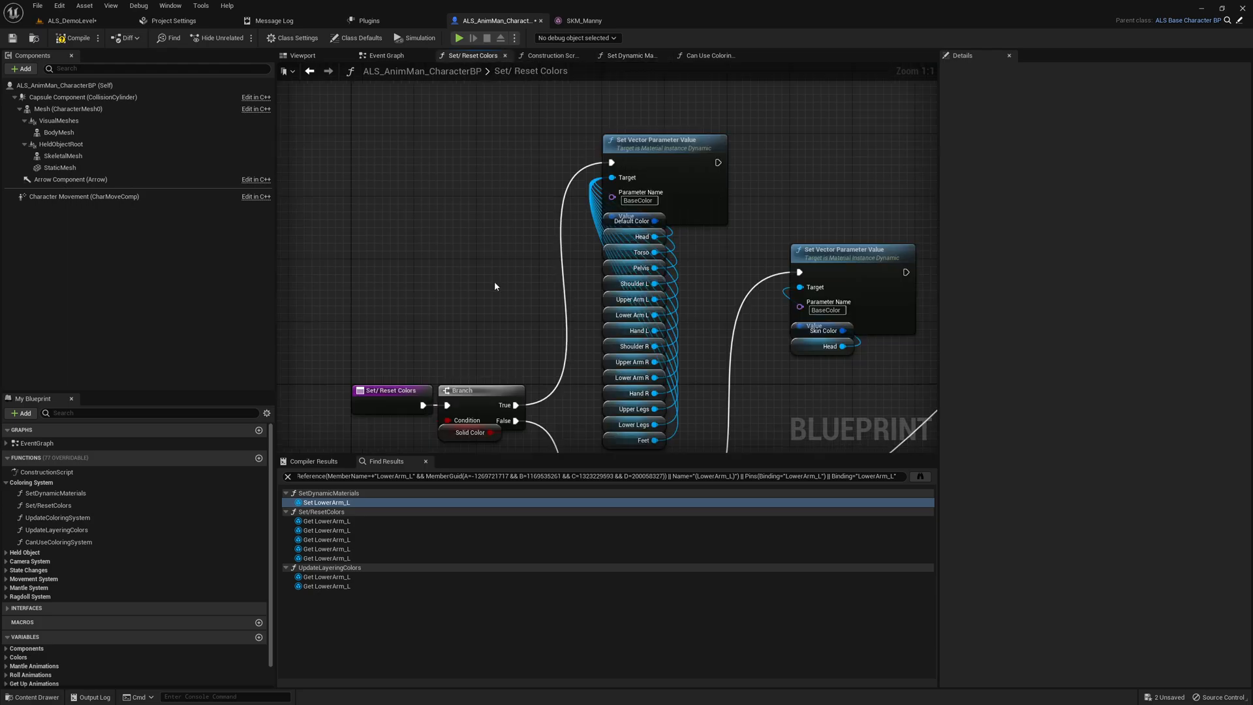
{"action": "left_click", "coordinate": [389, 390]}
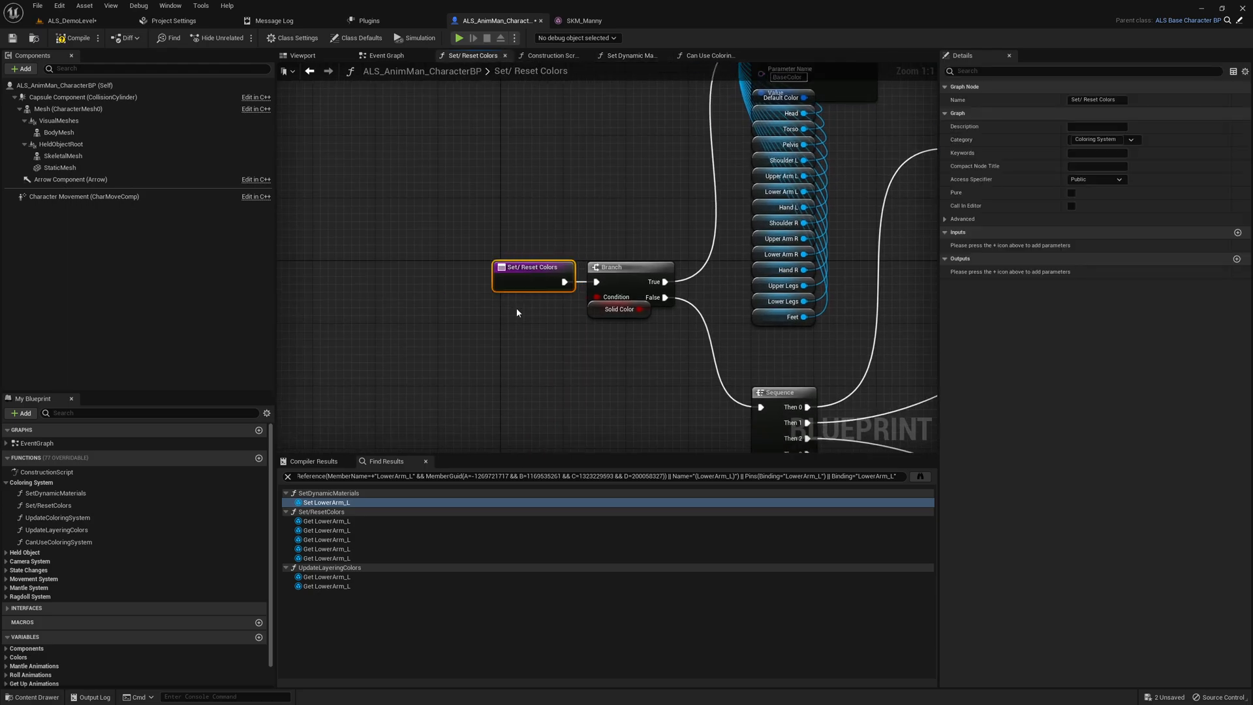
{"action": "left_click_drag", "start_coordinate": [532, 266], "coordinate": [383, 267]}
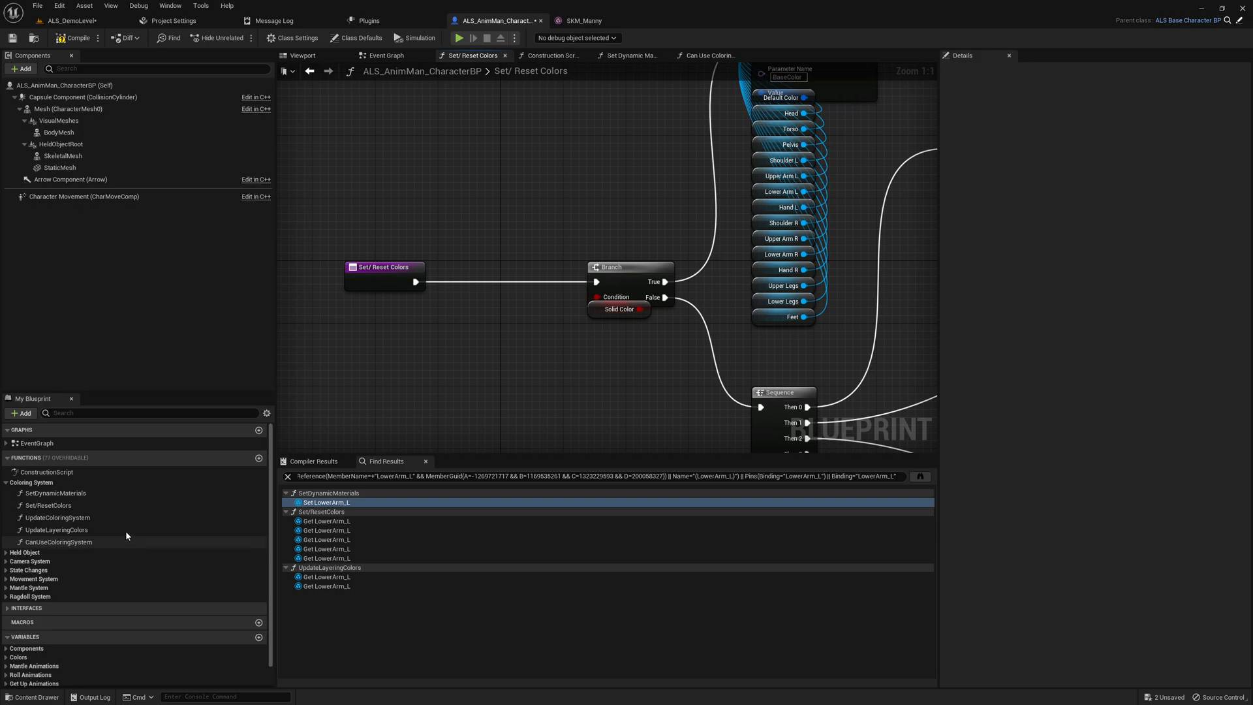
{"action": "left_click", "coordinate": [59, 541]}
{"action": "type", "text": "br"}
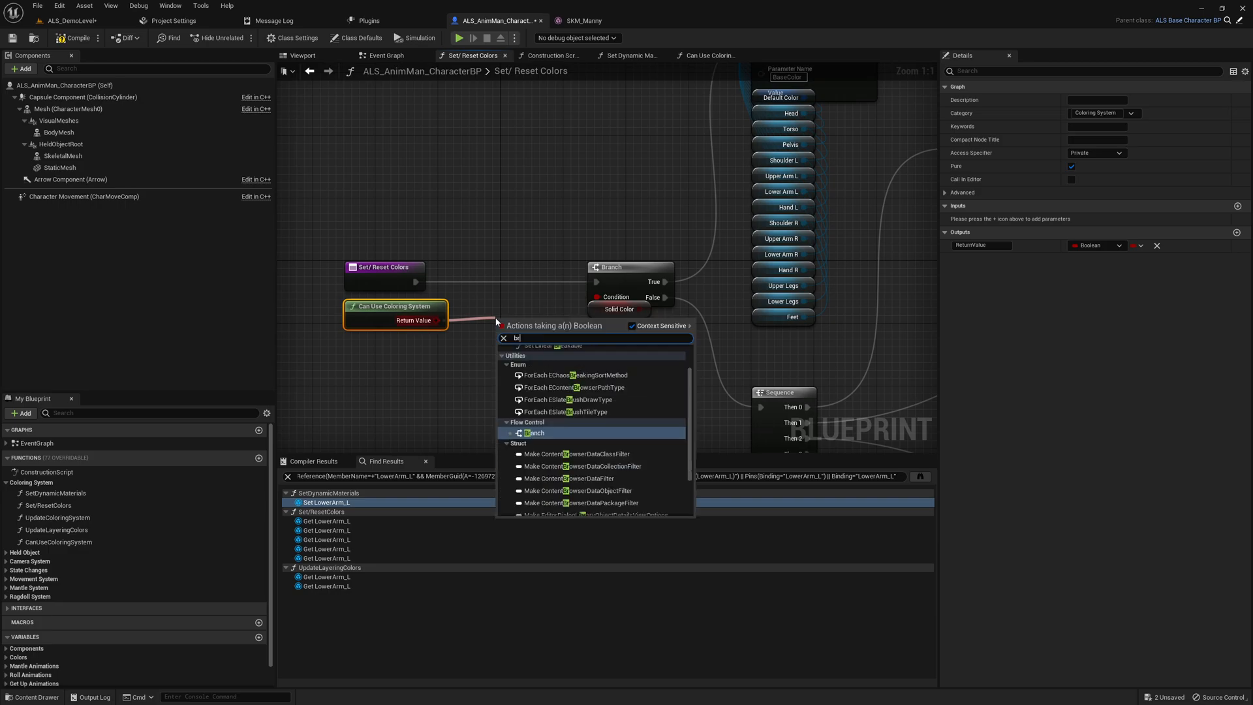
{"action": "left_click", "coordinate": [532, 432]}
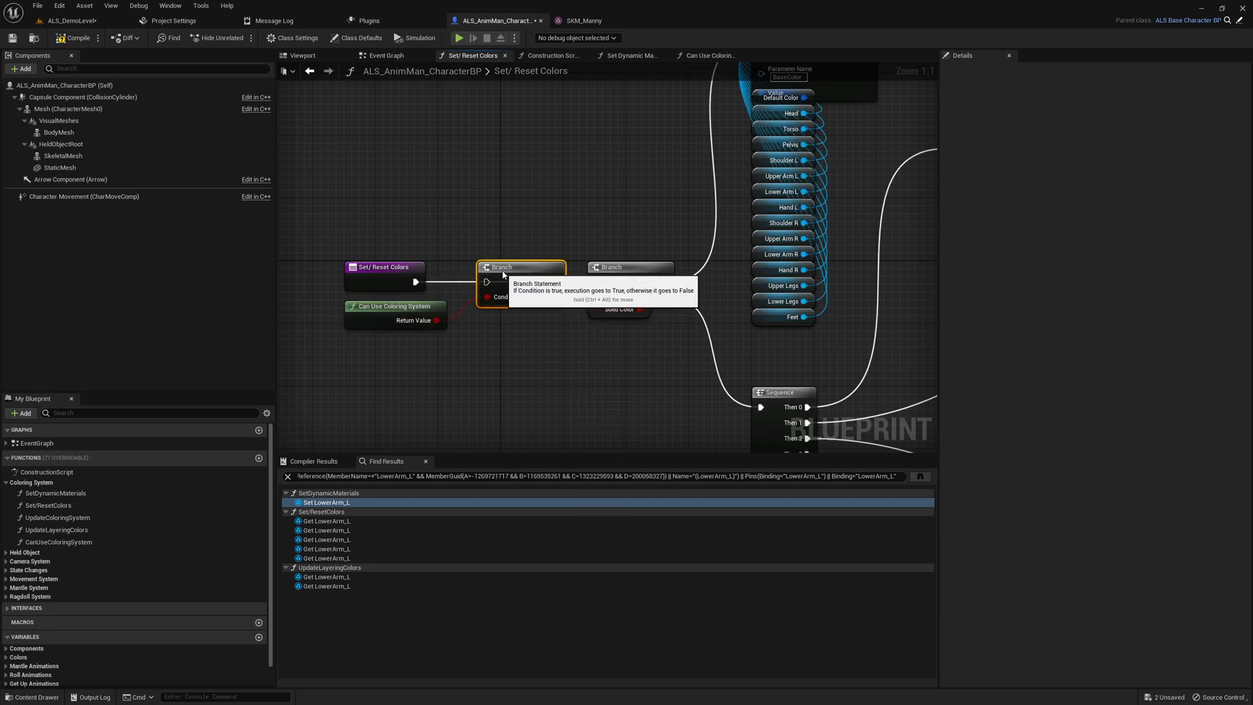
{"action": "mouse_move", "coordinate": [421, 284]}
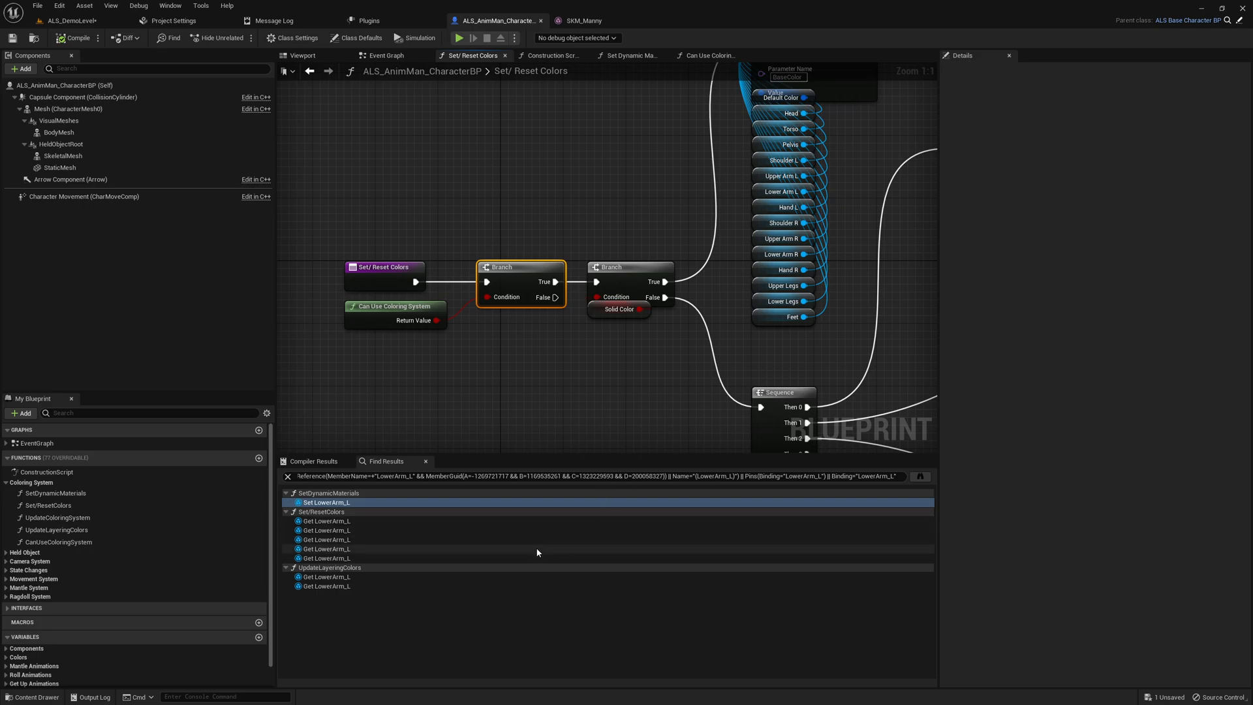
{"action": "mouse_move", "coordinate": [432, 592]}
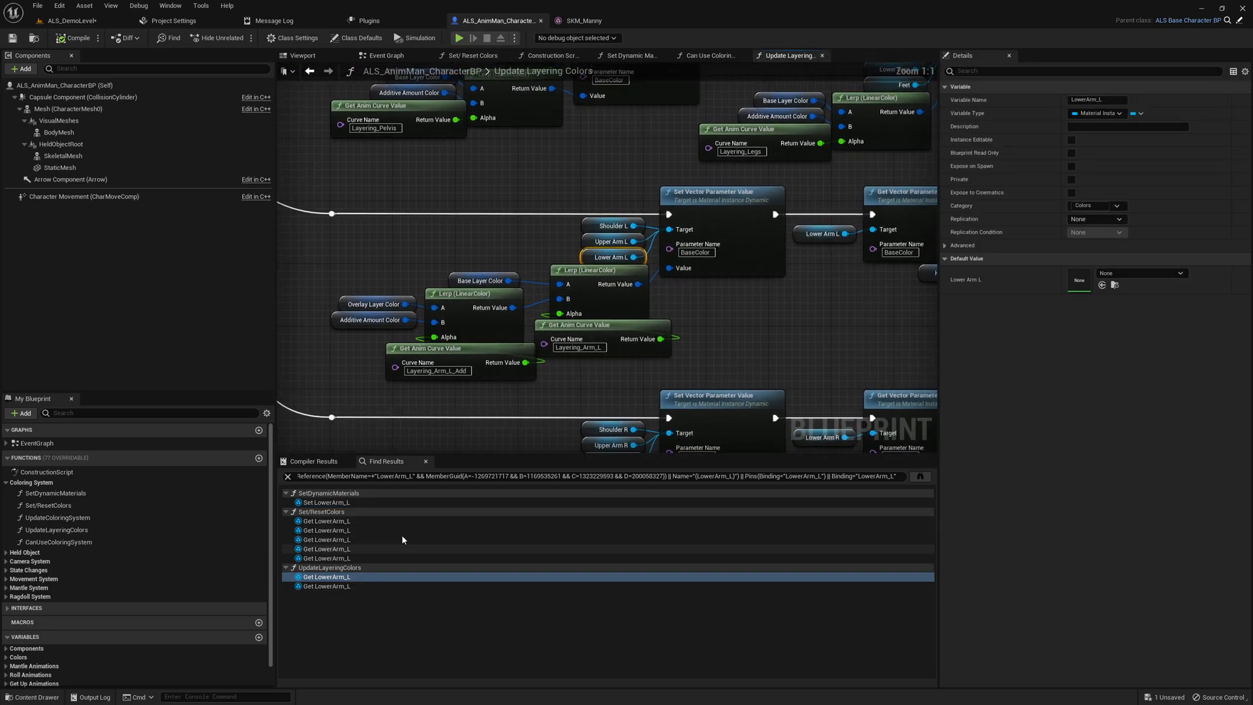
Add a CanUseColoringSystem call and Branch before the Sequence in Update Layering Colors.
{"action": "scroll", "scroll_direction": "down", "scroll_amount": 3}
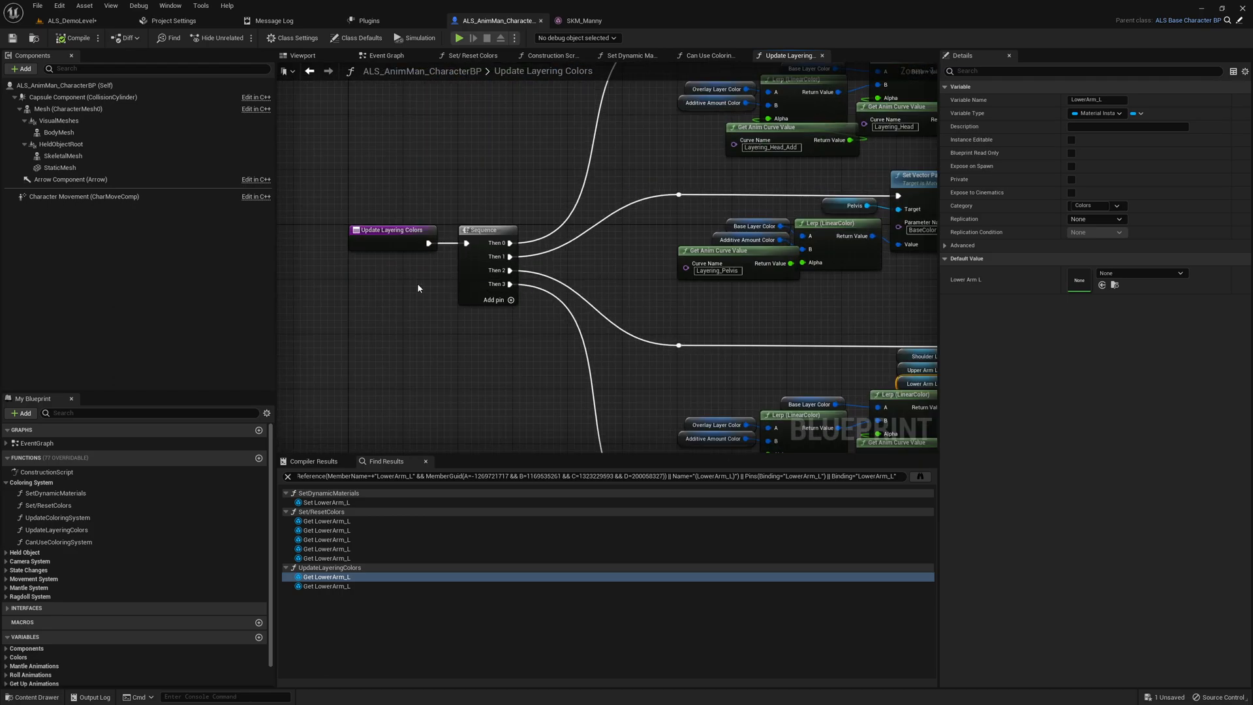
{"action": "mouse_move", "coordinate": [771, 312]}
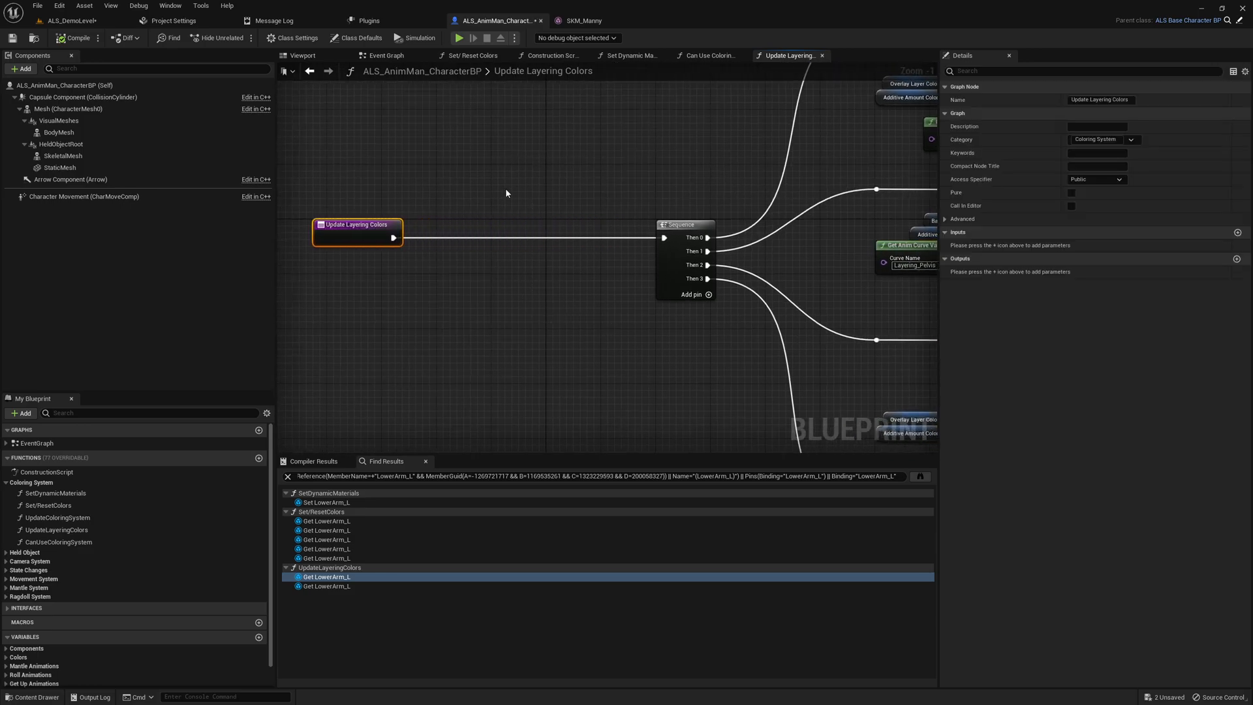
{"action": "mouse_move", "coordinate": [227, 289]}
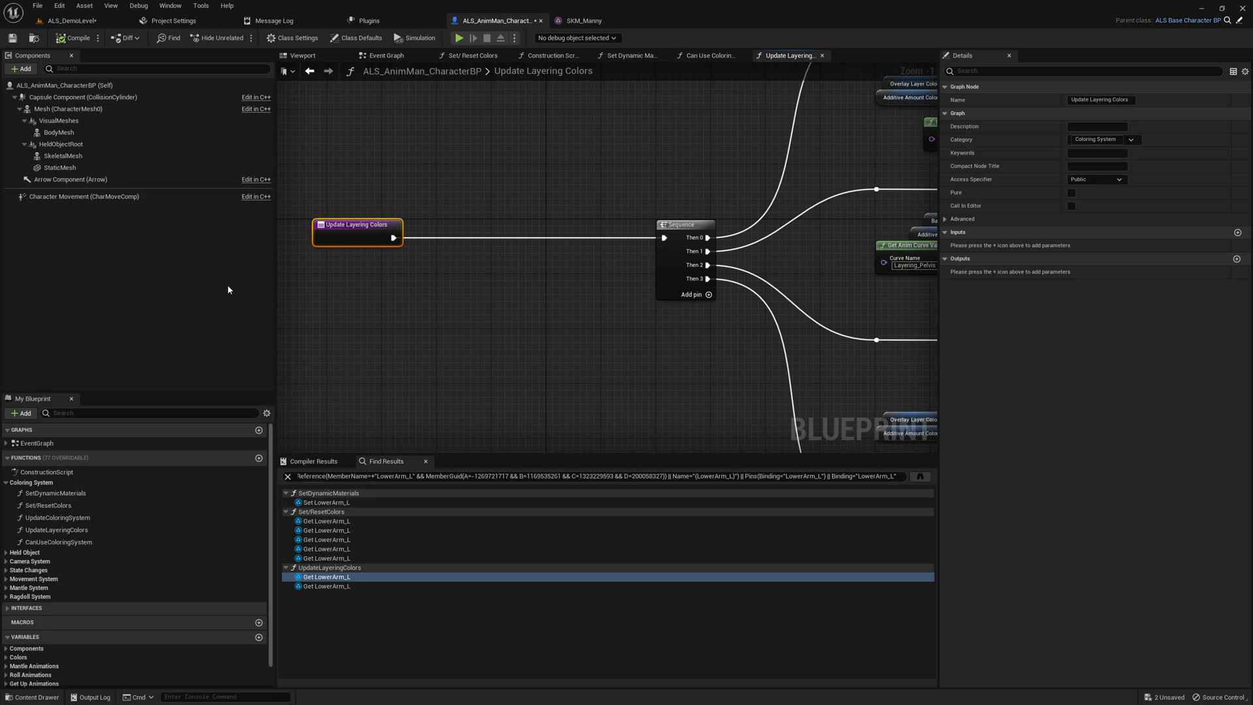
{"action": "left_click", "coordinate": [59, 542]}
{"action": "type", "text": "branch"}
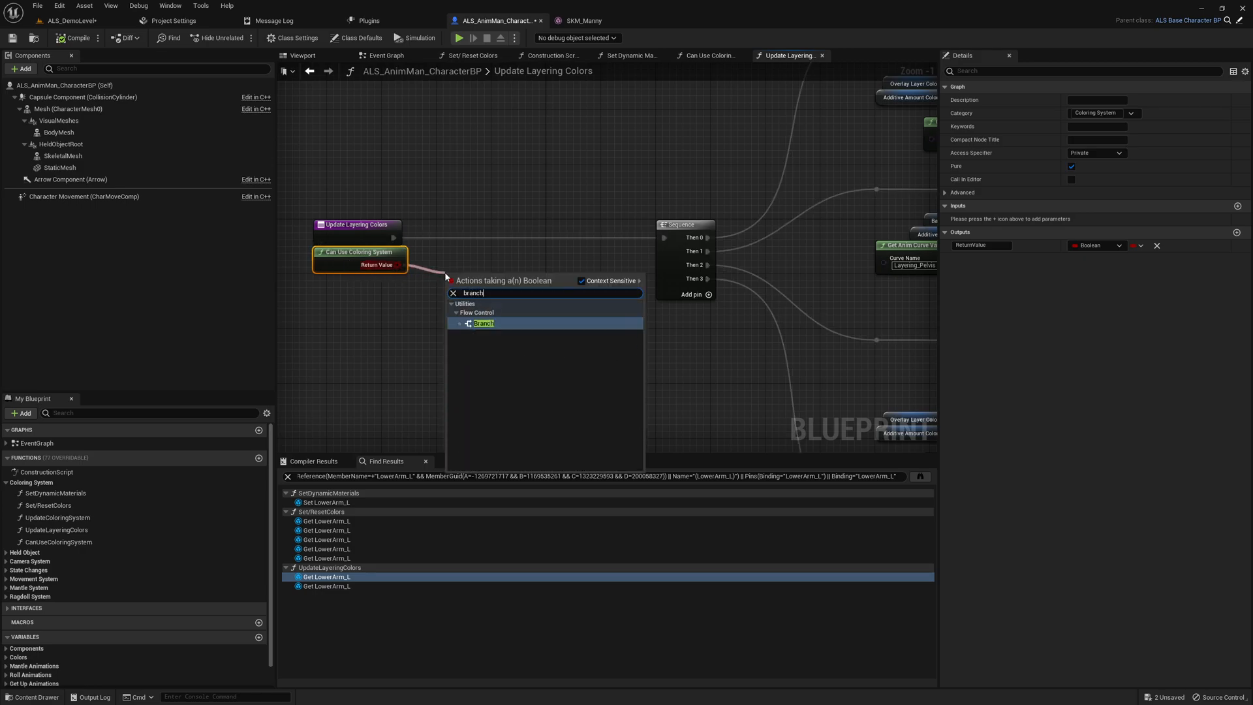
{"action": "left_click", "coordinate": [483, 322]}
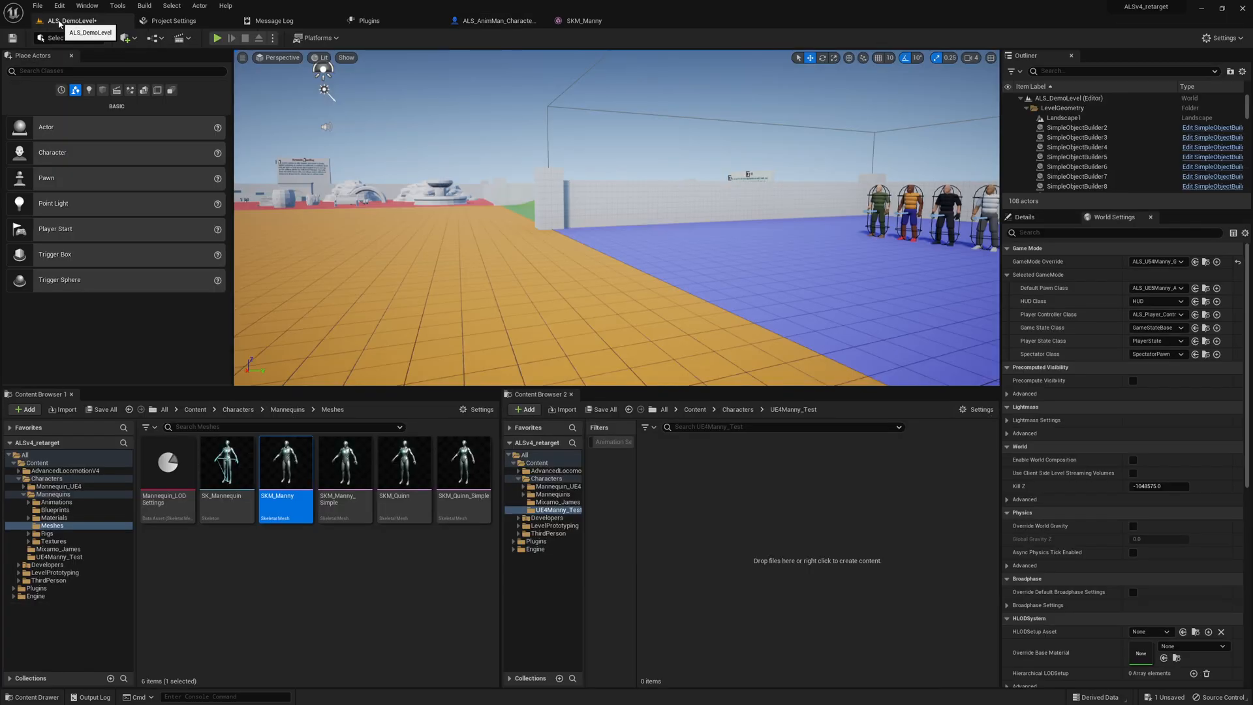
Run a play session with the Manny character and confirm the Message Log shows no Accessed None errors.
{"action": "left_click", "coordinate": [216, 38]}
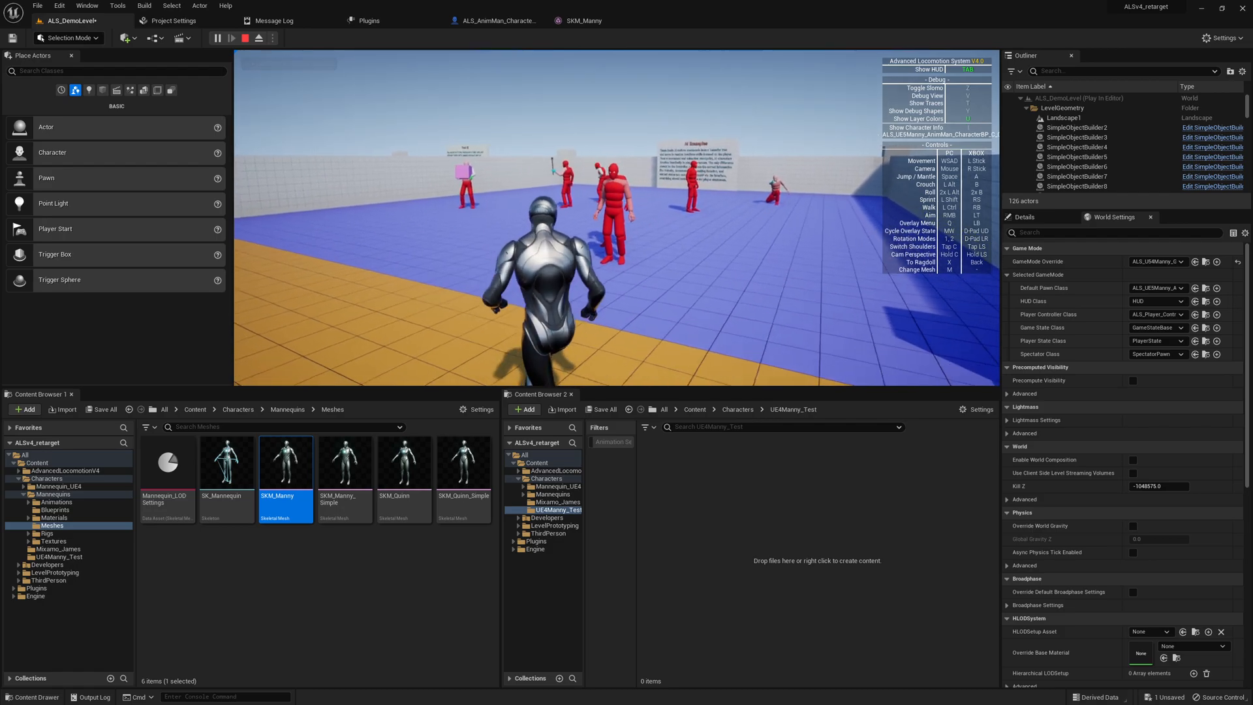
{"action": "left_click", "coordinate": [245, 37]}
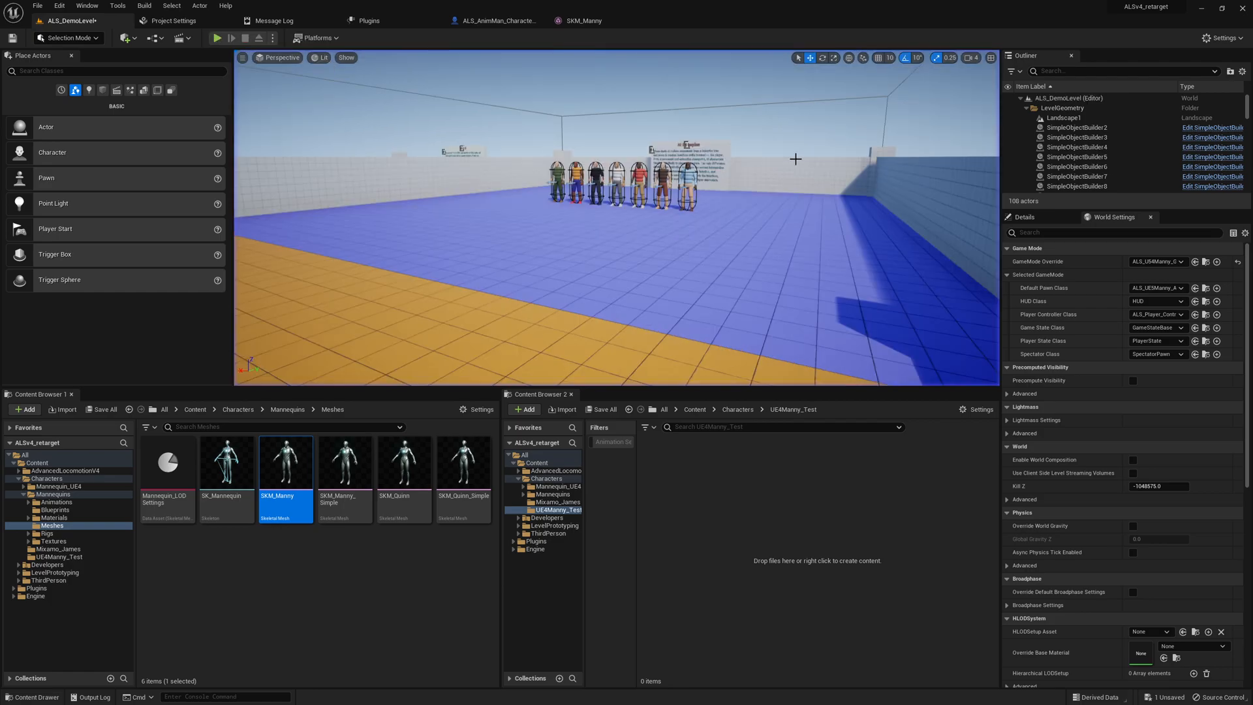
{"action": "mouse_move", "coordinate": [854, 148]}
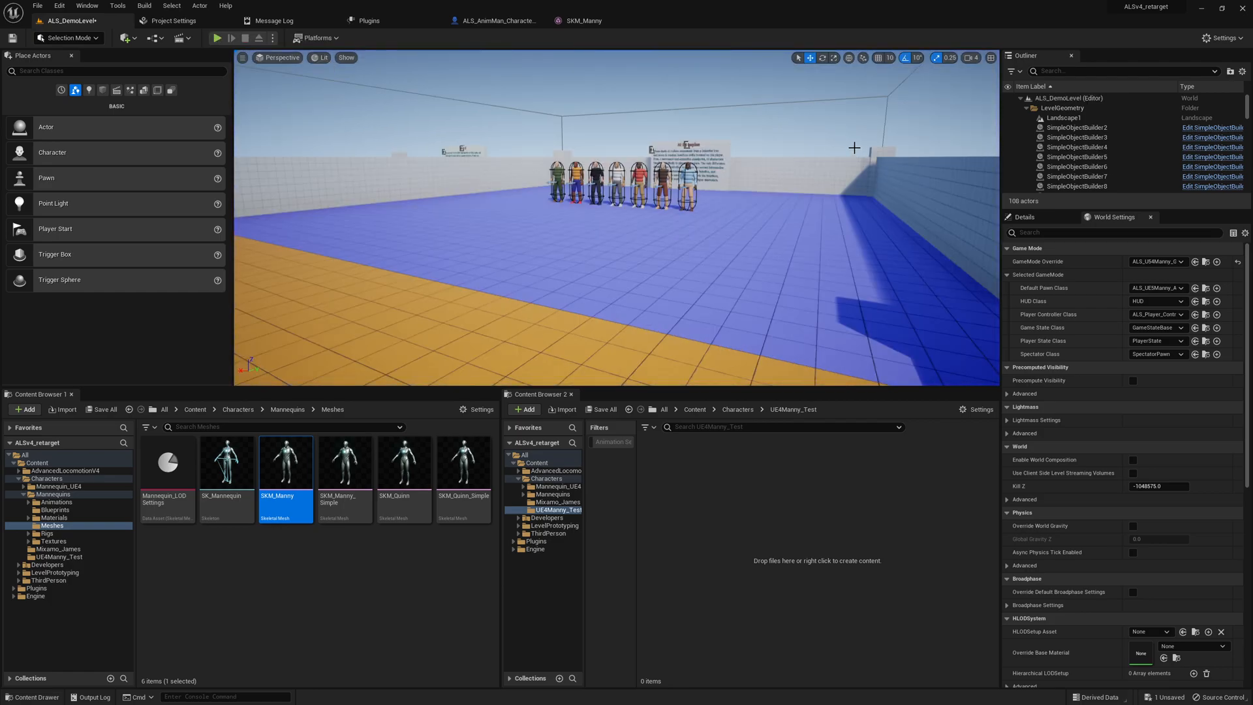
{"action": "left_click", "coordinate": [275, 19]}
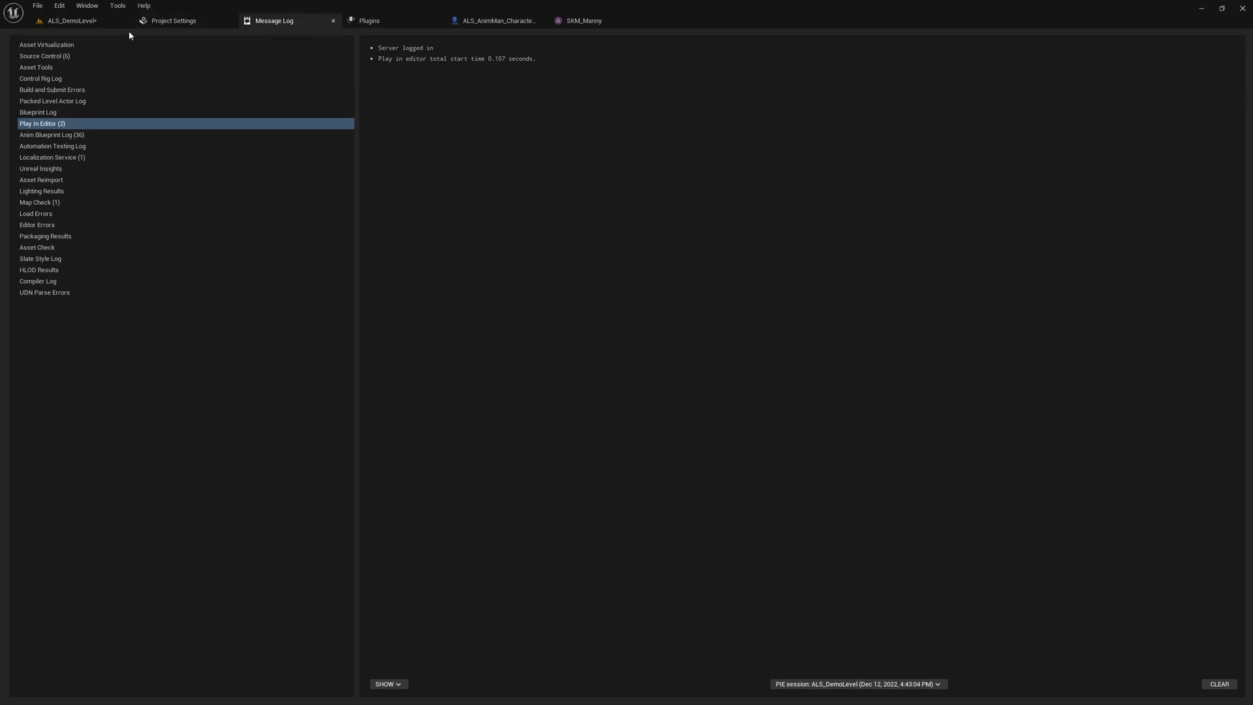
{"action": "left_click", "coordinate": [70, 20]}
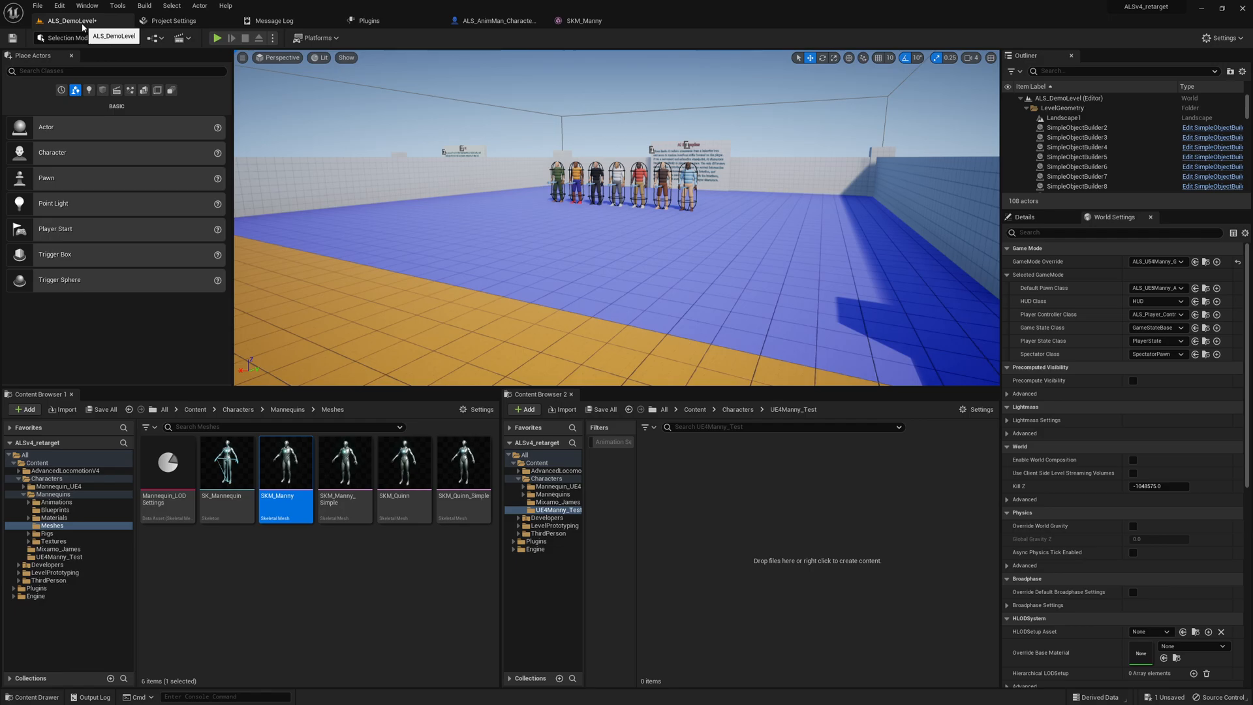
Back in ALS_AnimMan_CharacterBP, check the Update Layering Colors Branch and show the Can Use Coloring System graph.
{"action": "left_click", "coordinate": [497, 19]}
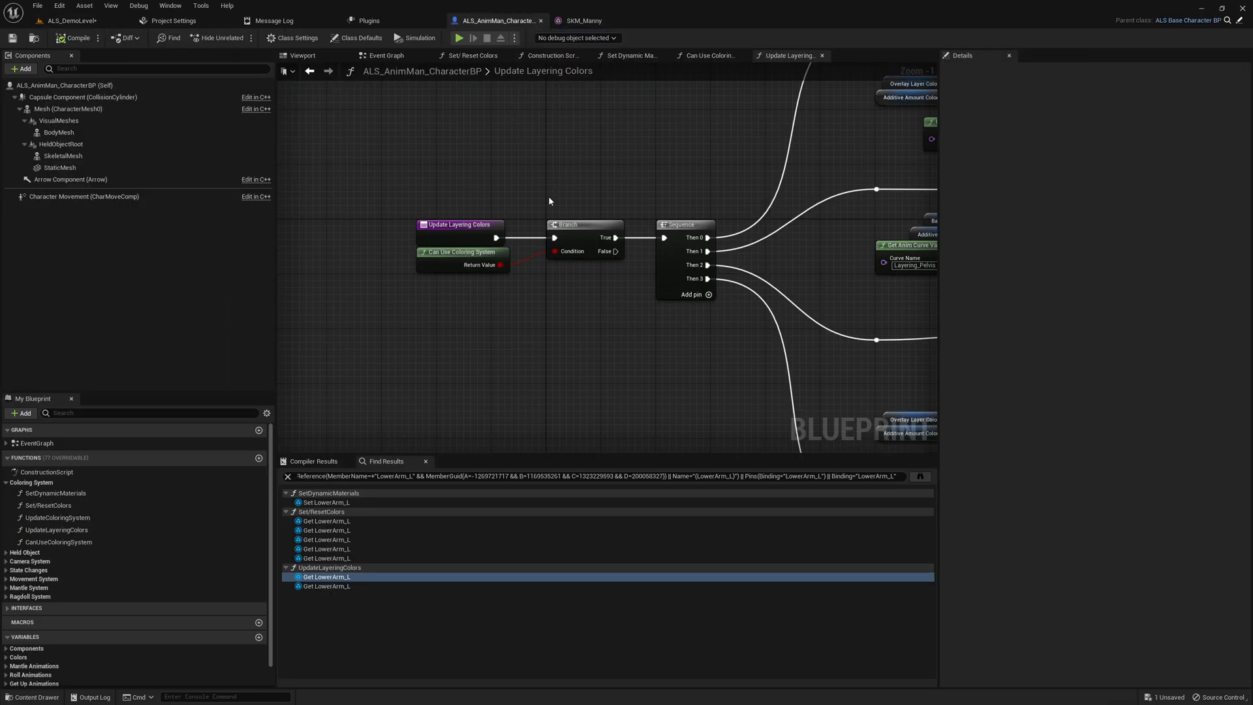
{"action": "left_click", "coordinate": [583, 224]}
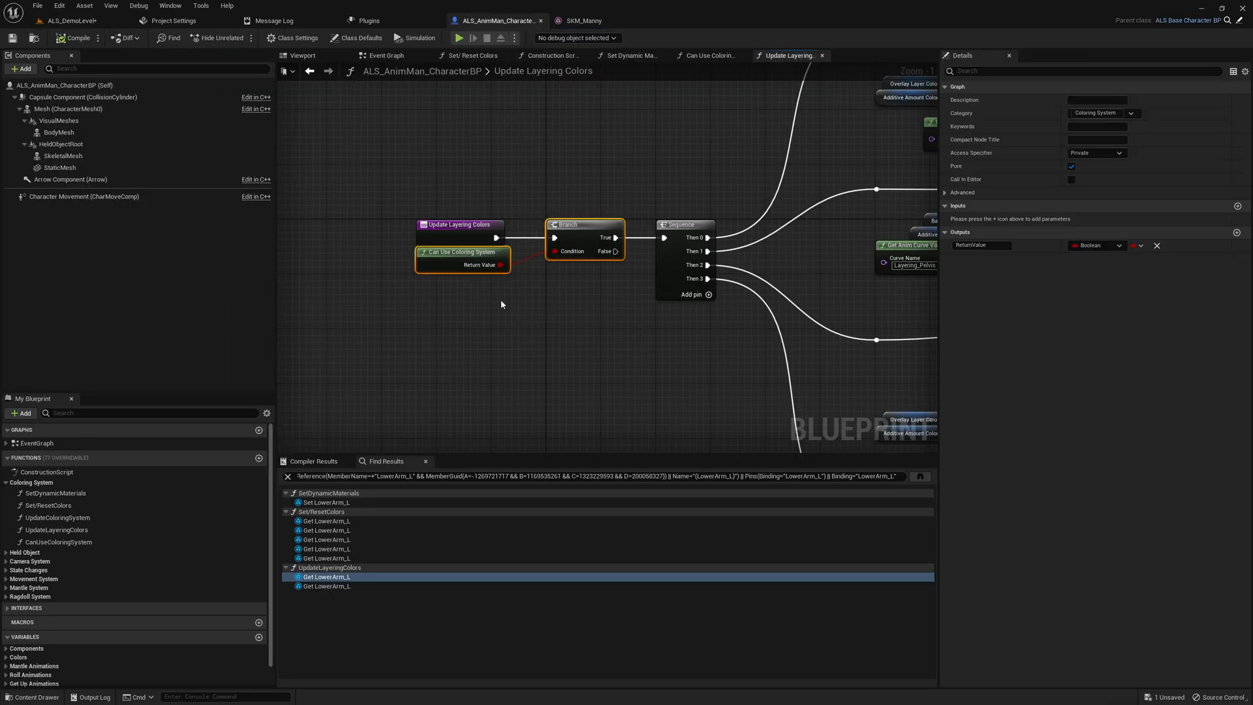
{"action": "left_click", "coordinate": [706, 54]}
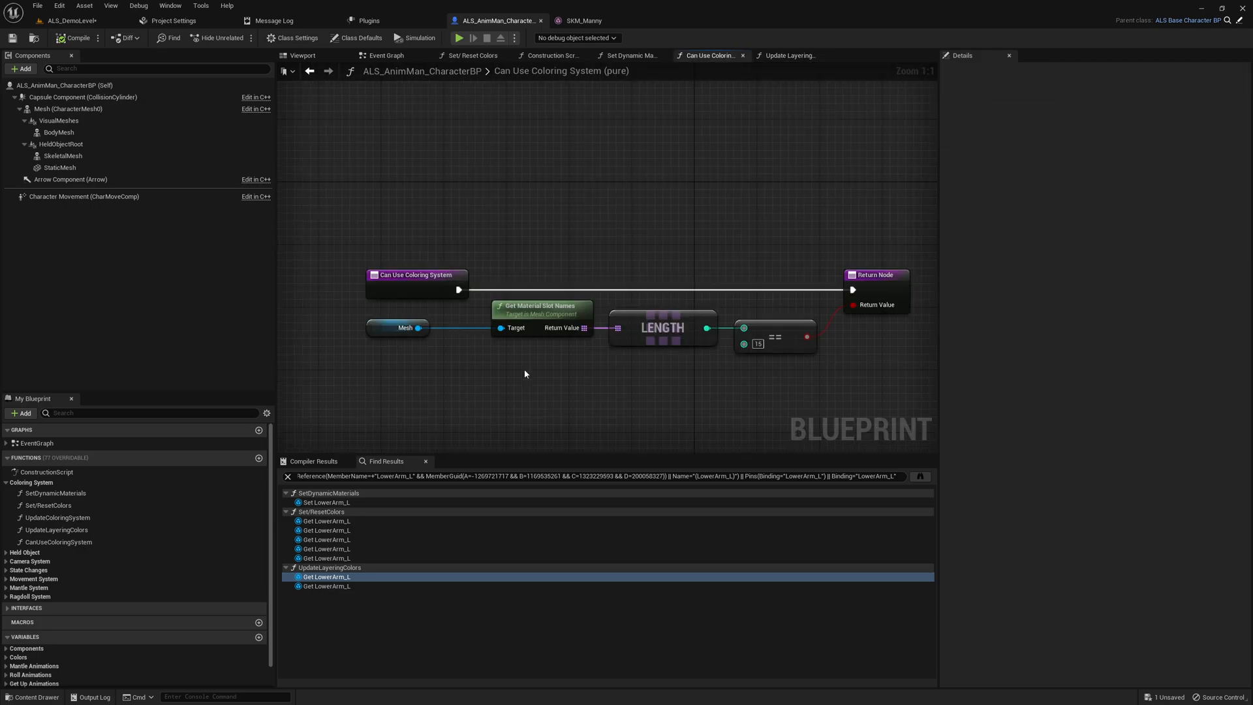
{"action": "mouse_move", "coordinate": [750, 211]}
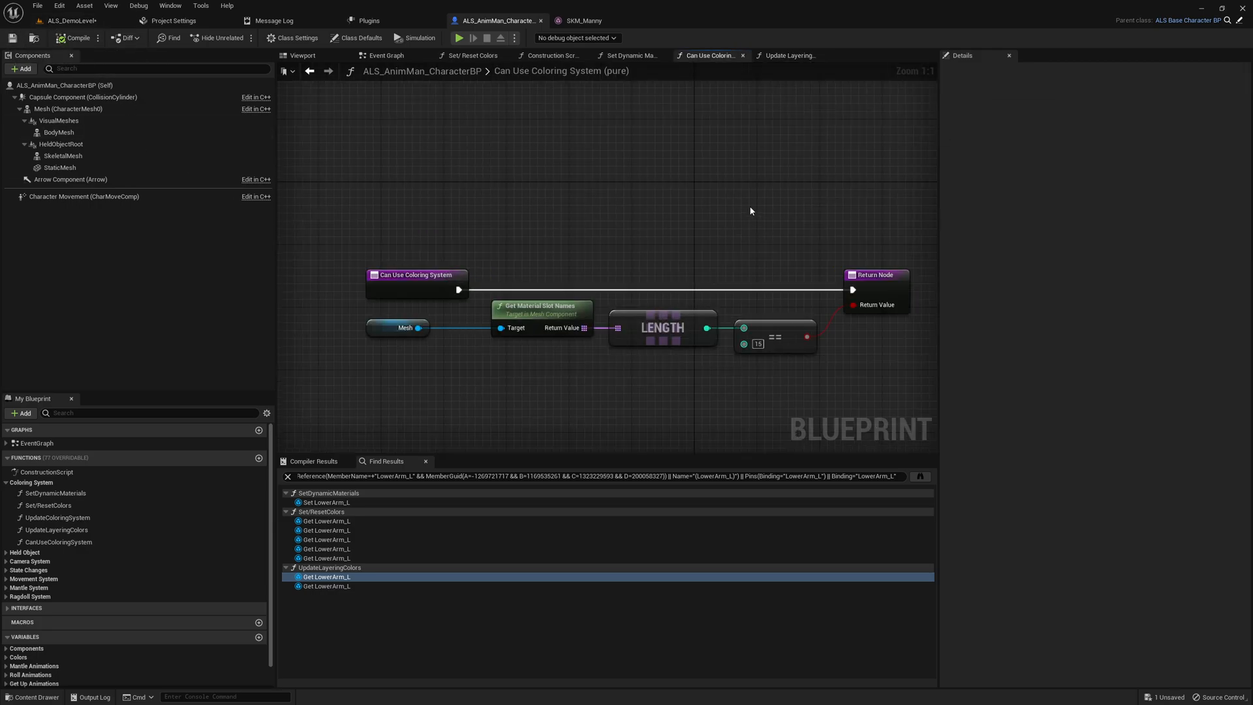